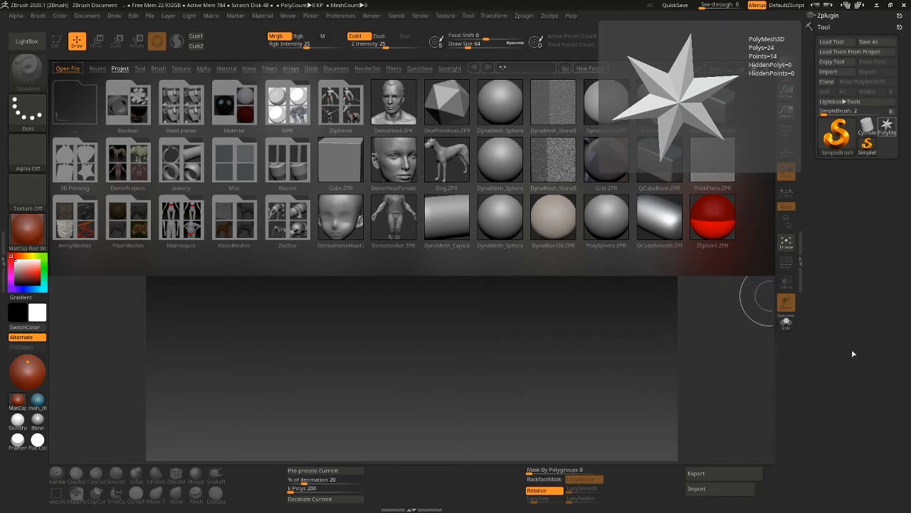
mouse_move(449, 357)
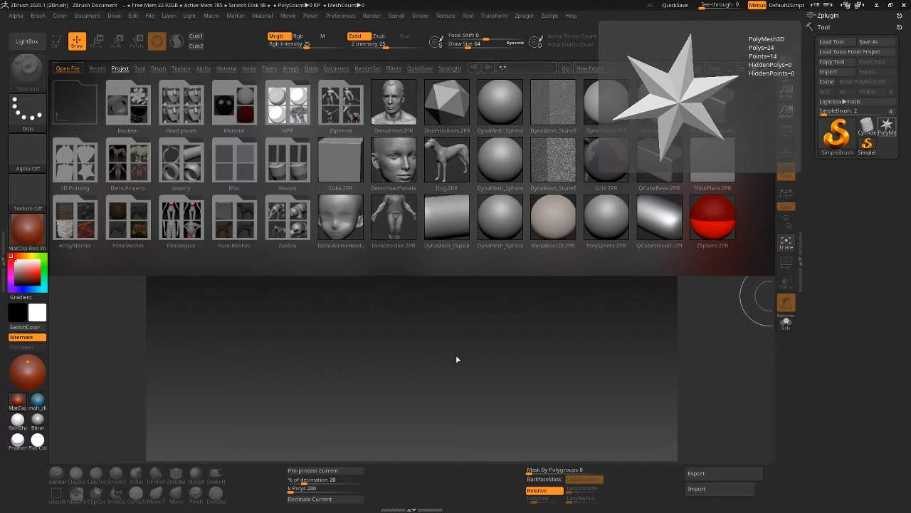
mouse_move(509, 336)
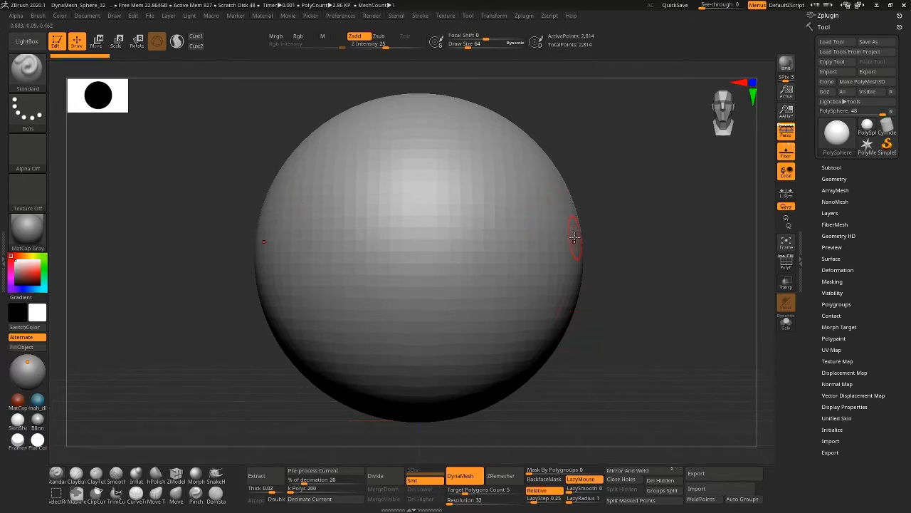
mouse_move(569, 301)
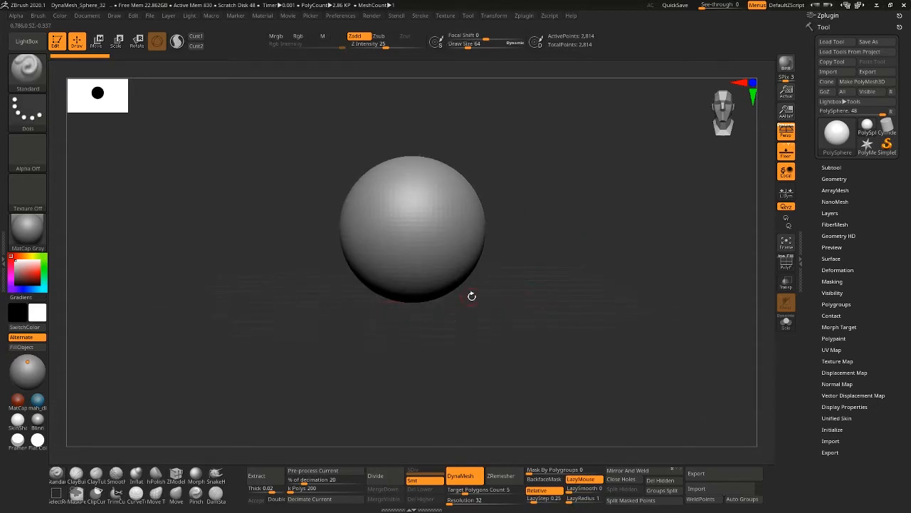
mouse_move(475, 296)
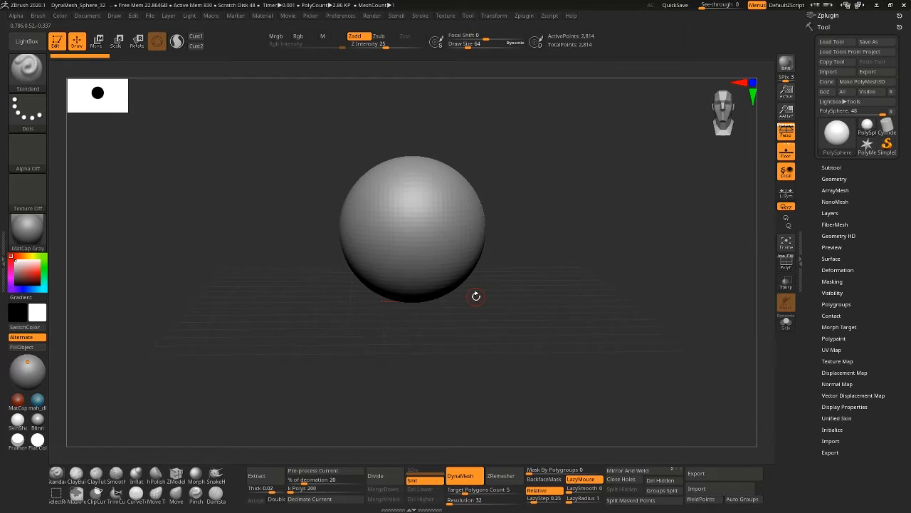
mouse_move(569, 326)
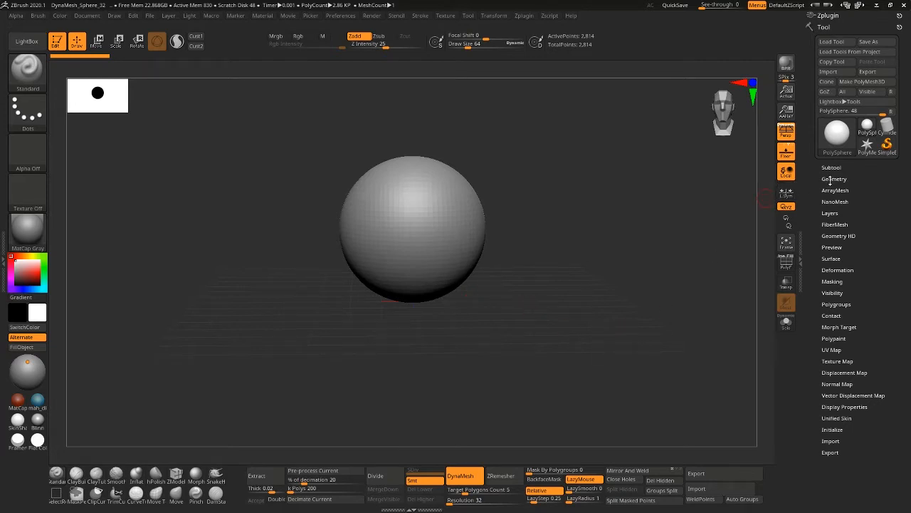
Step: Expand the Subtool list to show the single PolySphere
left_click(831, 167)
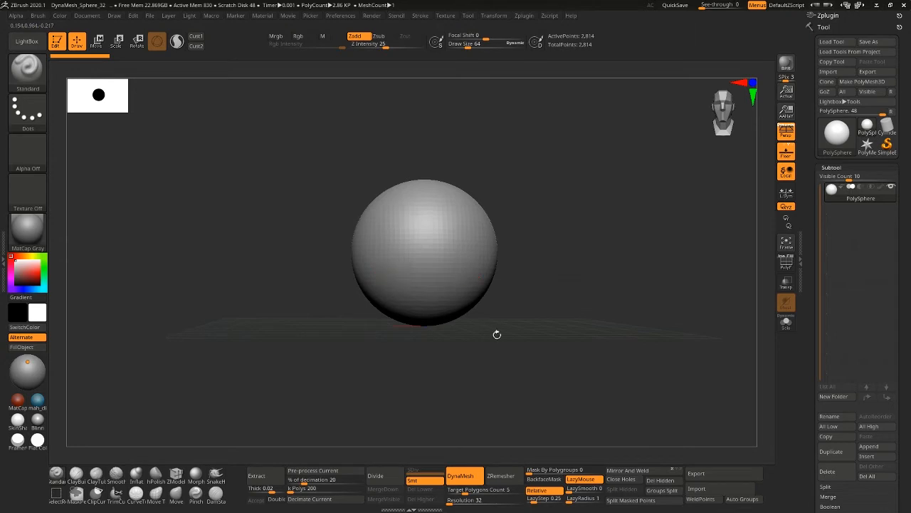
mouse_move(176, 491)
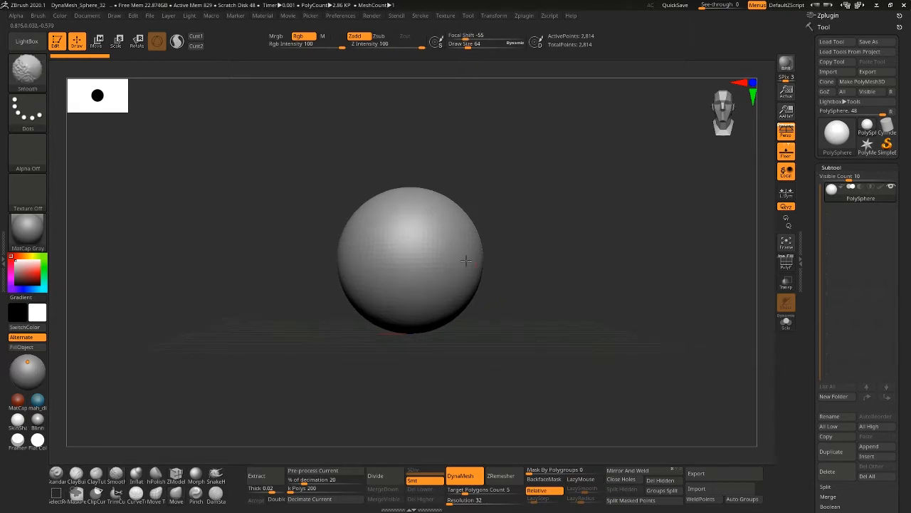
Step: Pull the sphere into an irregular blob with a pointed extension
left_click_drag(466, 260, 424, 196)
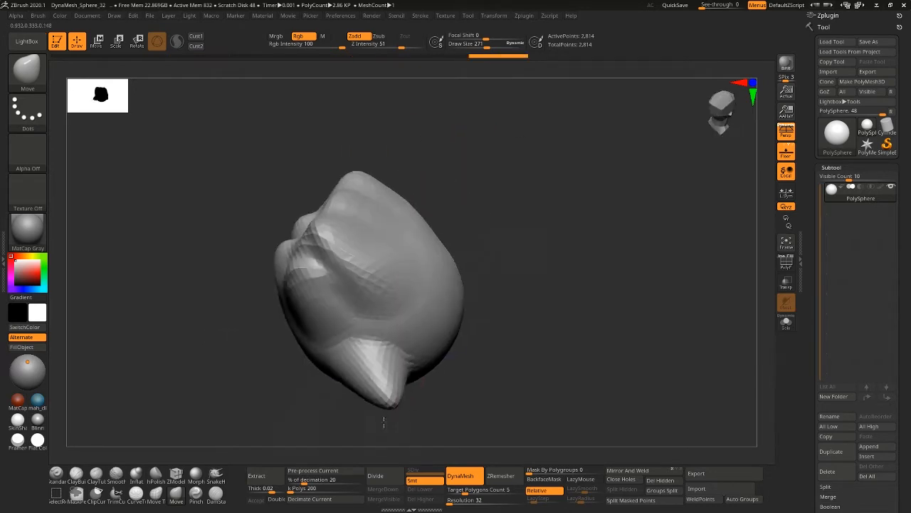
left_click_drag(384, 285, 321, 320)
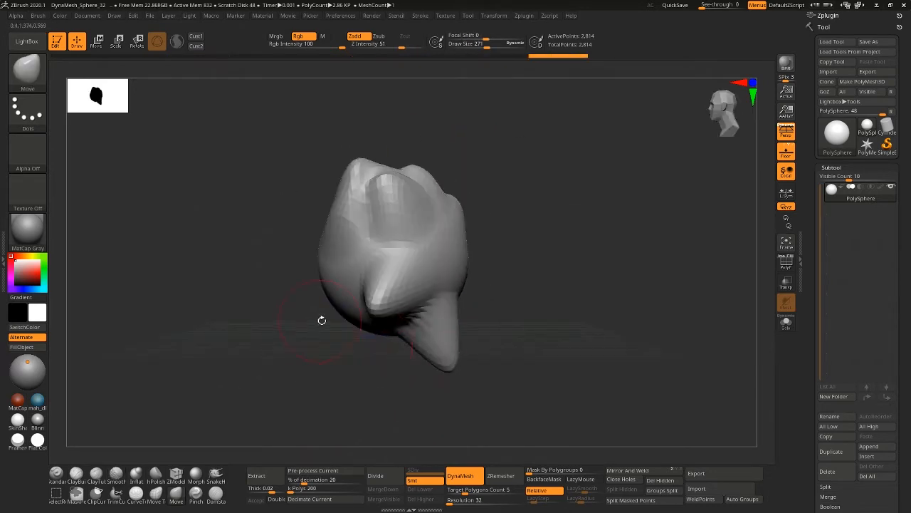
left_click_drag(321, 320, 472, 422)
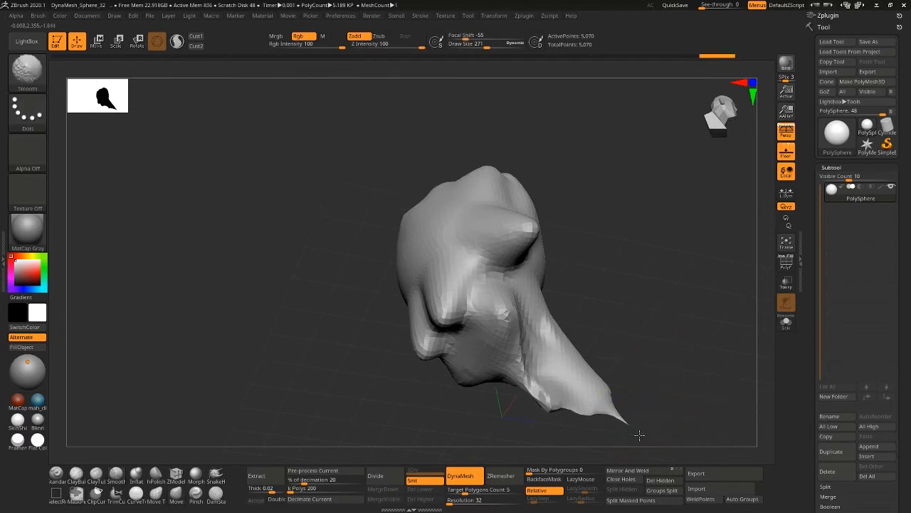
Step: Smooth the lower tip, reshape the small lower lobe and inflate the middle bulge
left_click(176, 474)
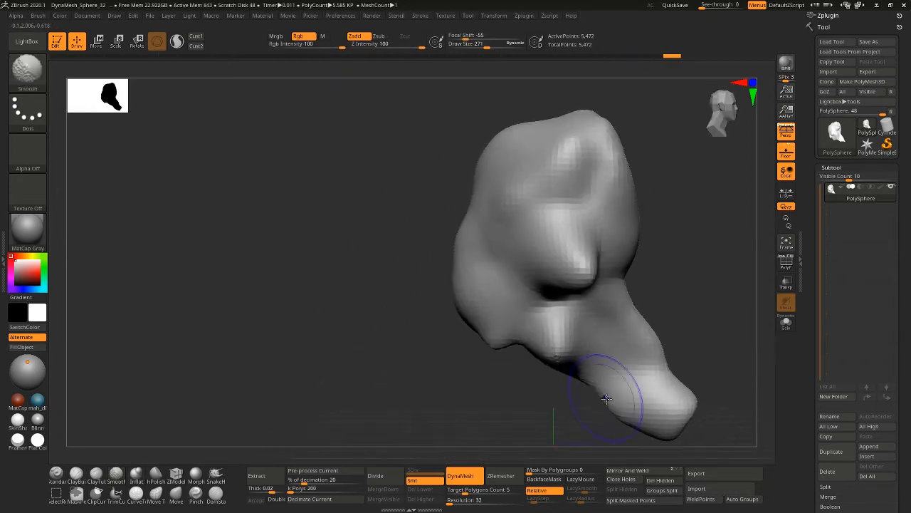
left_click_drag(605, 399, 633, 299)
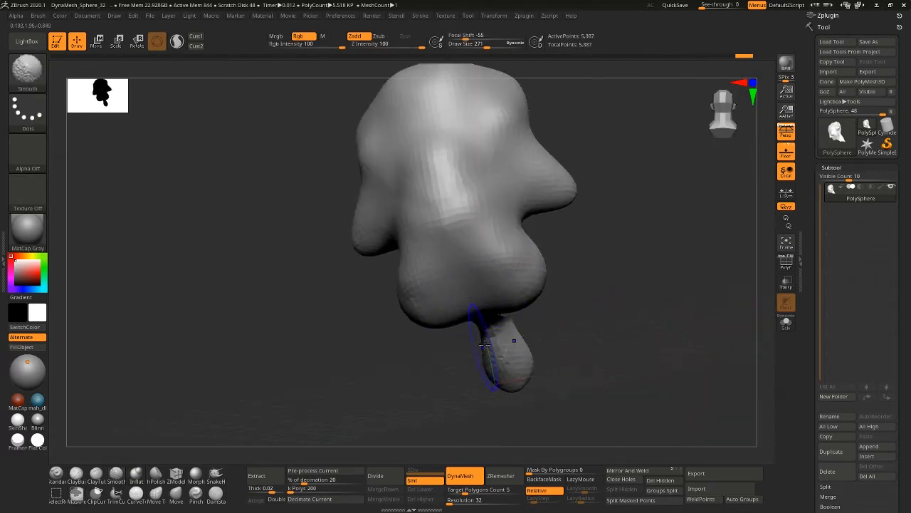
left_click_drag(484, 345, 476, 274)
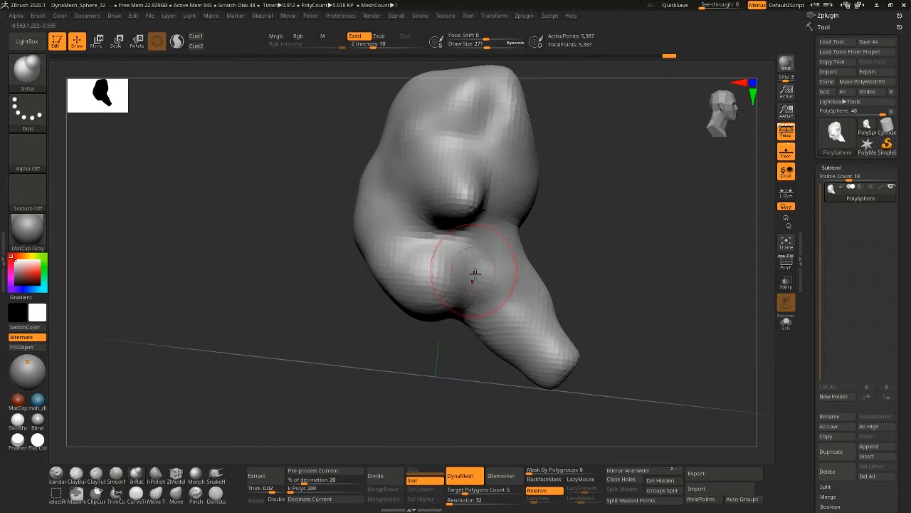
left_click_drag(475, 274, 692, 309)
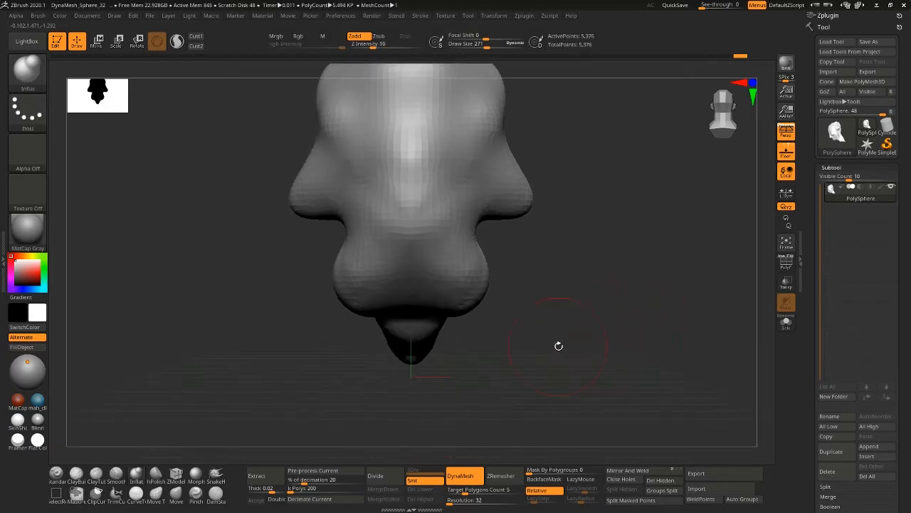
left_click_drag(559, 345, 444, 308)
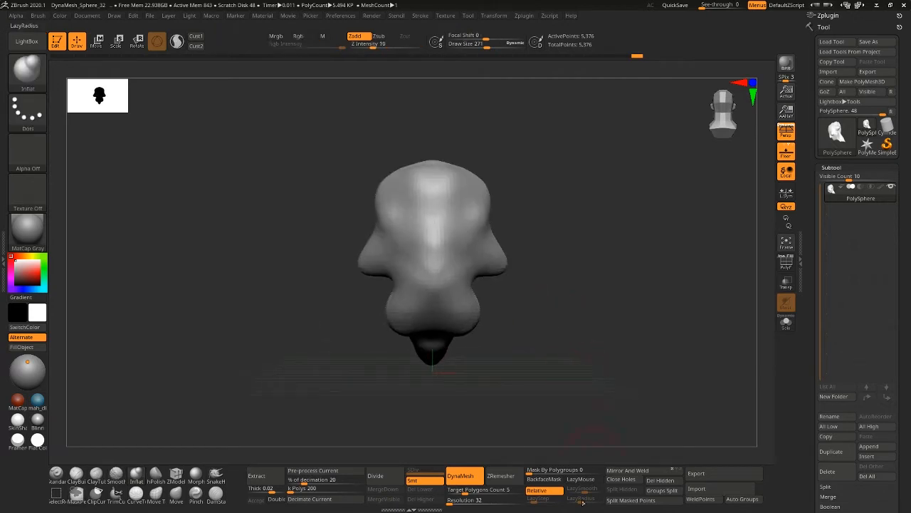
mouse_move(484, 489)
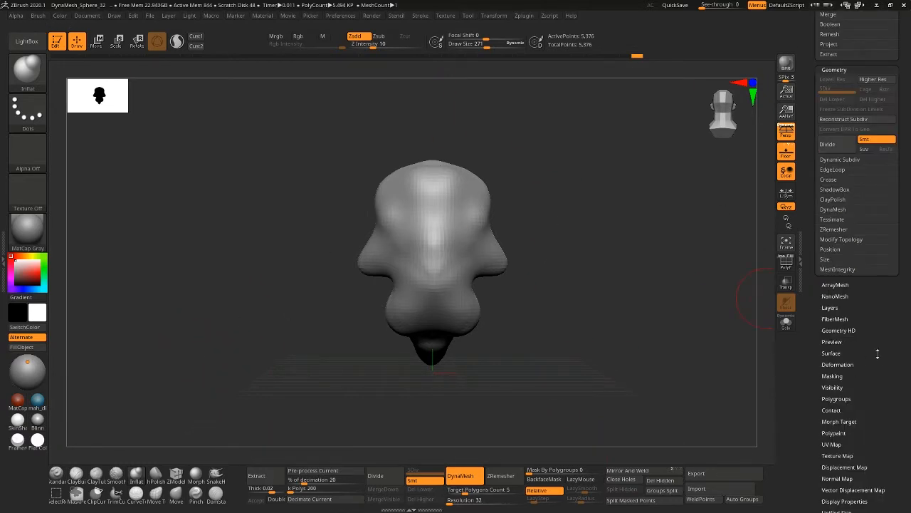
Step: Run ZRemesher from Tool > Geometry, remeshing the blob to 8,952 points
left_click(834, 229)
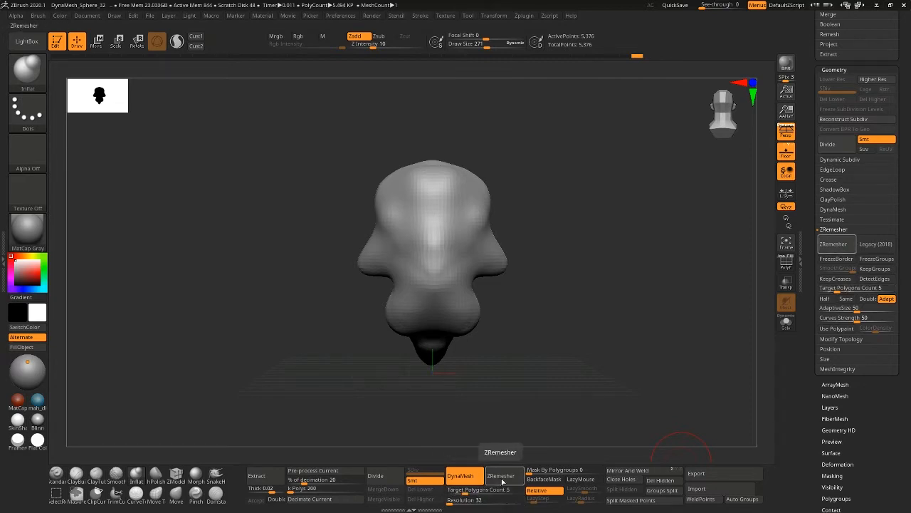
left_click(501, 476)
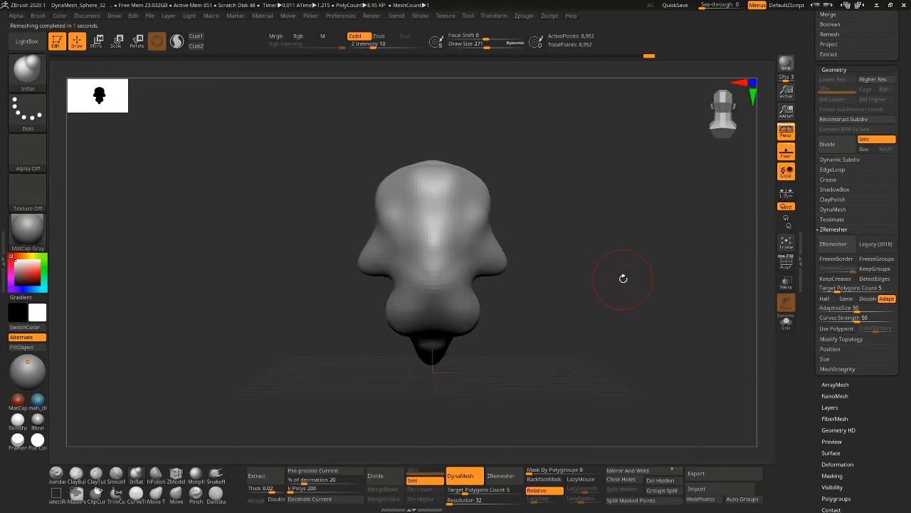
mouse_move(585, 344)
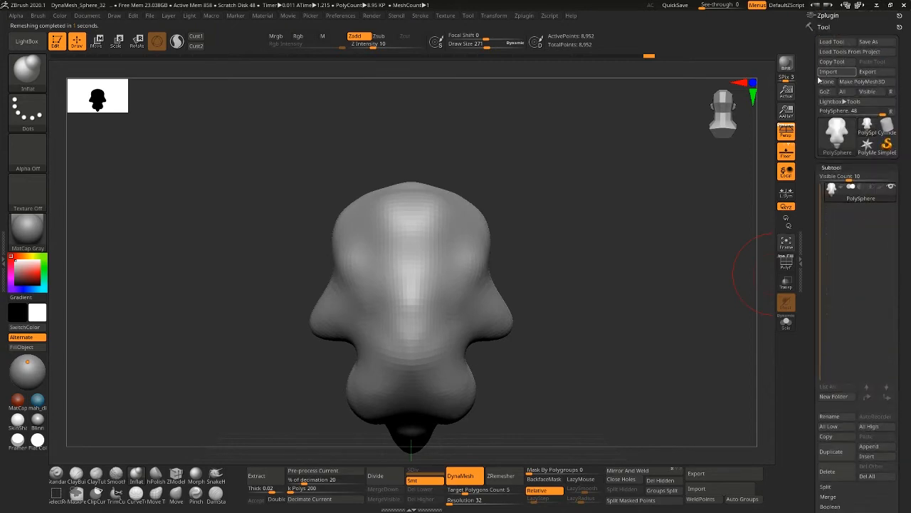
Step: GoZ the blob into Maya as PolySphere1 with 8,952 vertices
left_click(825, 91)
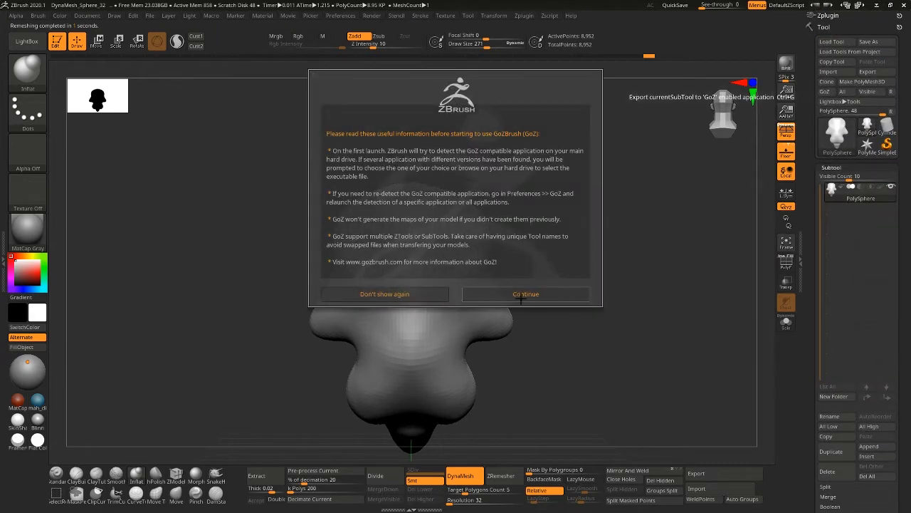
left_click(525, 294)
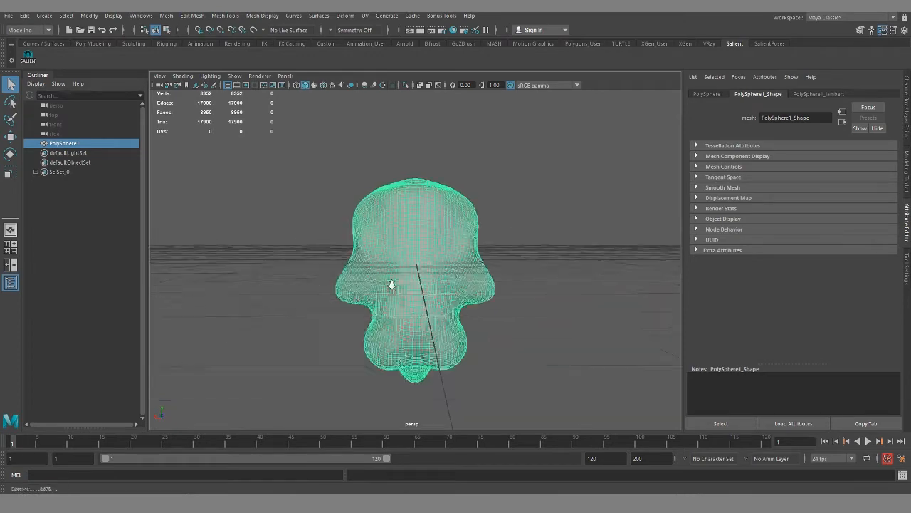
right_click(437, 218)
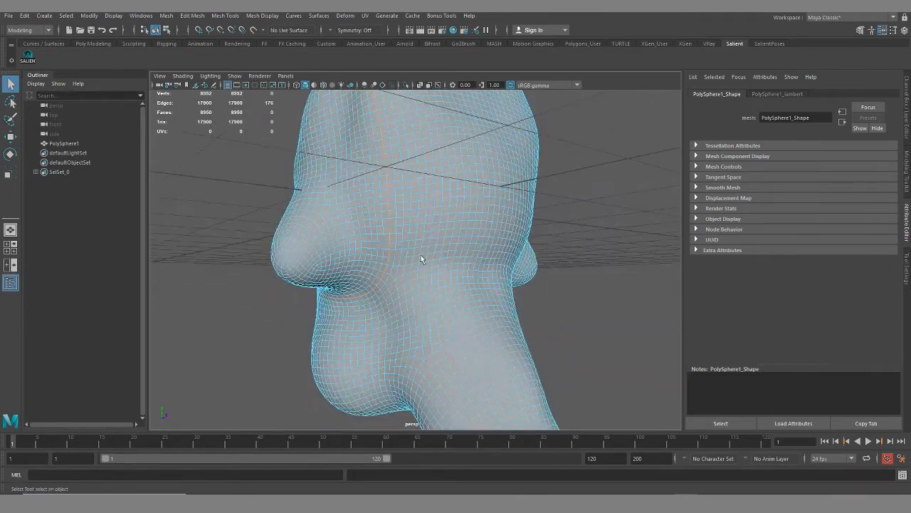
left_click_drag(422, 260, 555, 264)
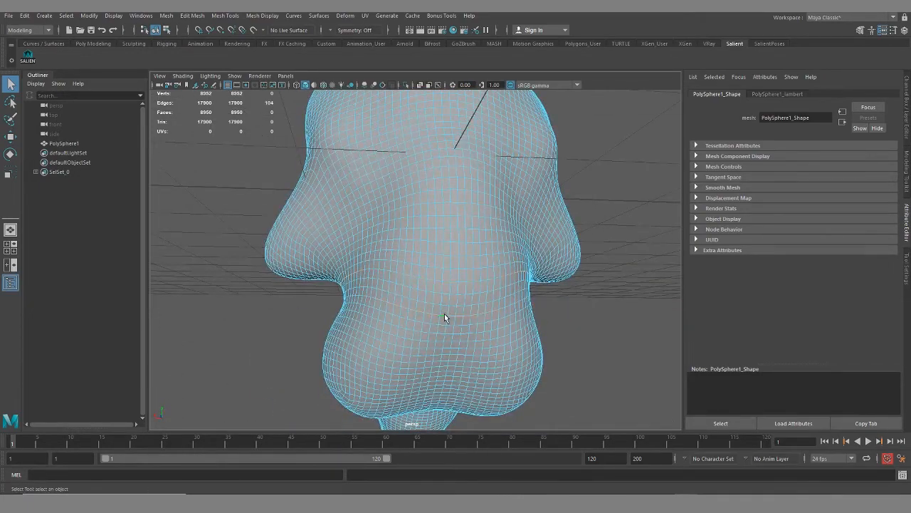
left_click_drag(445, 317, 445, 235)
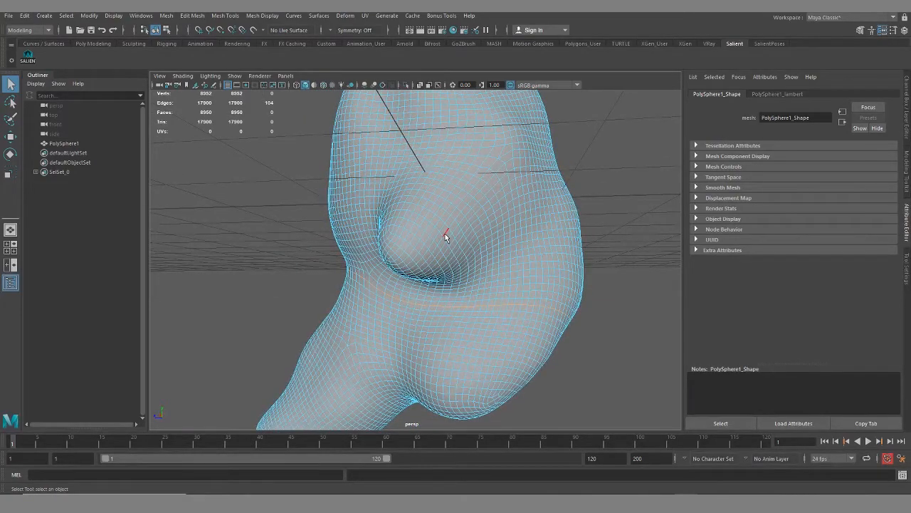
left_click_drag(445, 235, 359, 259)
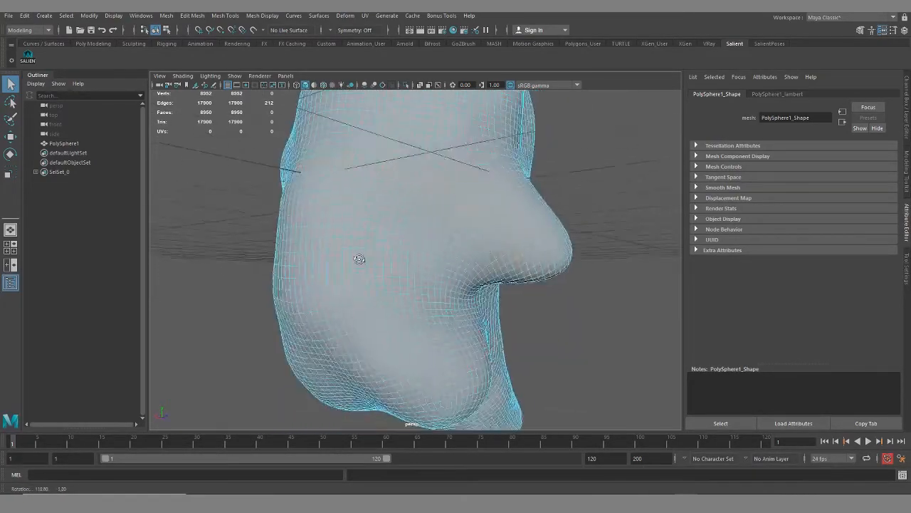
left_click_drag(359, 259, 427, 257)
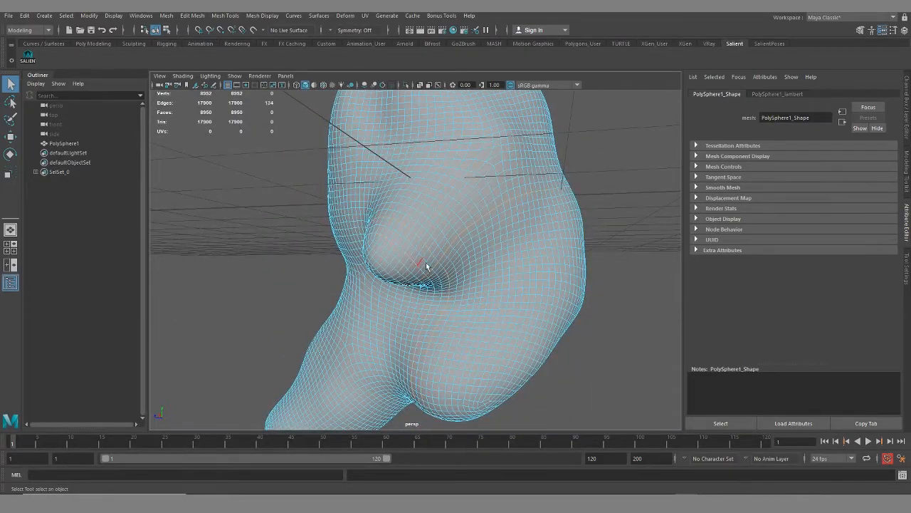
left_click_drag(428, 266, 376, 256)
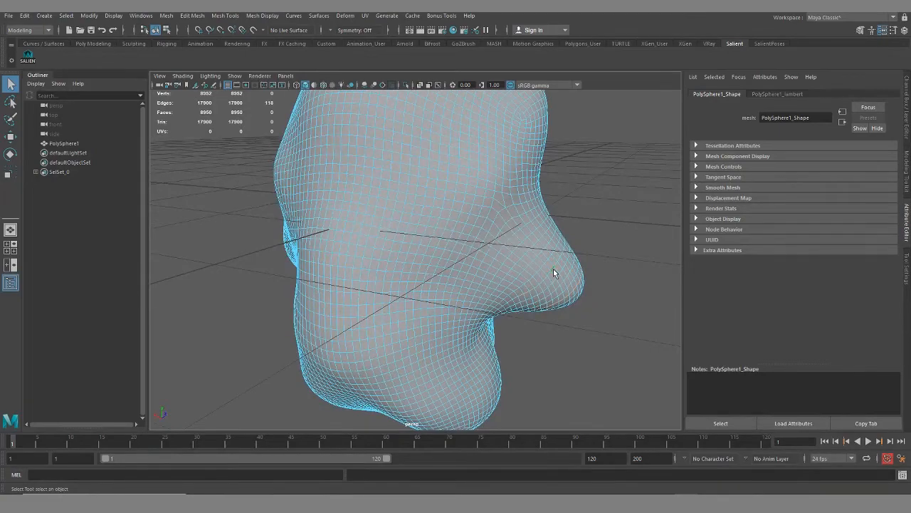
left_click_drag(555, 274, 435, 299)
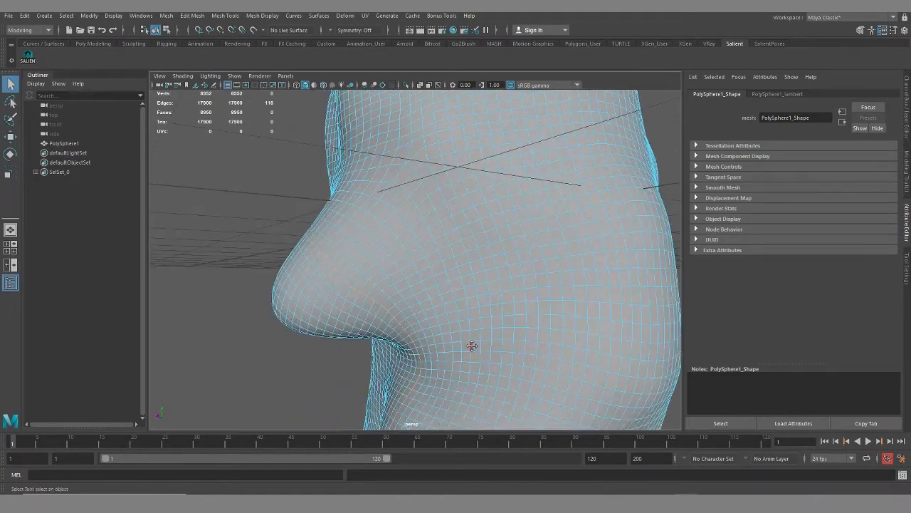
left_click_drag(472, 345, 548, 253)
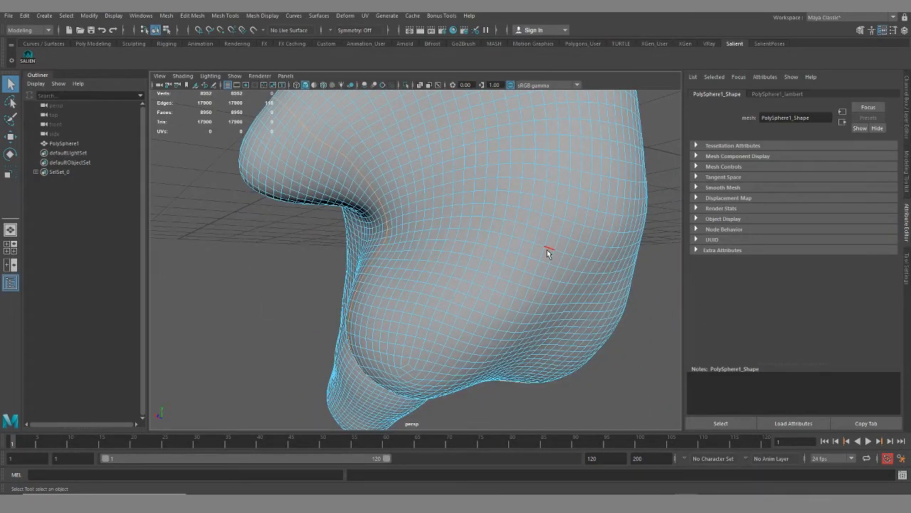
left_click_drag(548, 254, 381, 286)
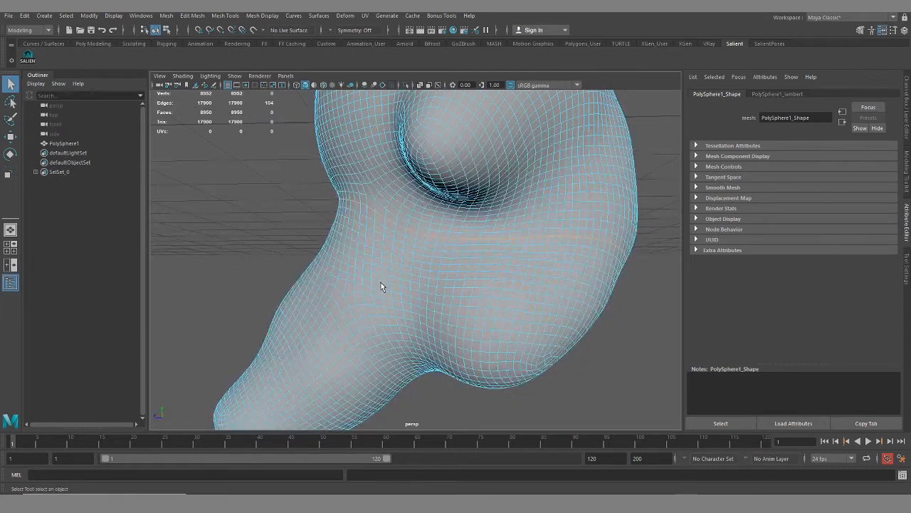
left_click_drag(381, 286, 477, 347)
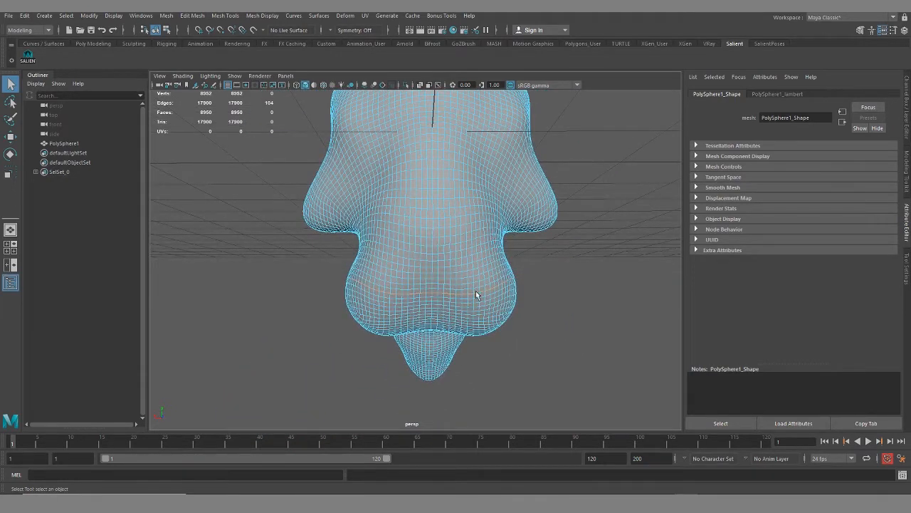
left_click_drag(477, 294, 545, 288)
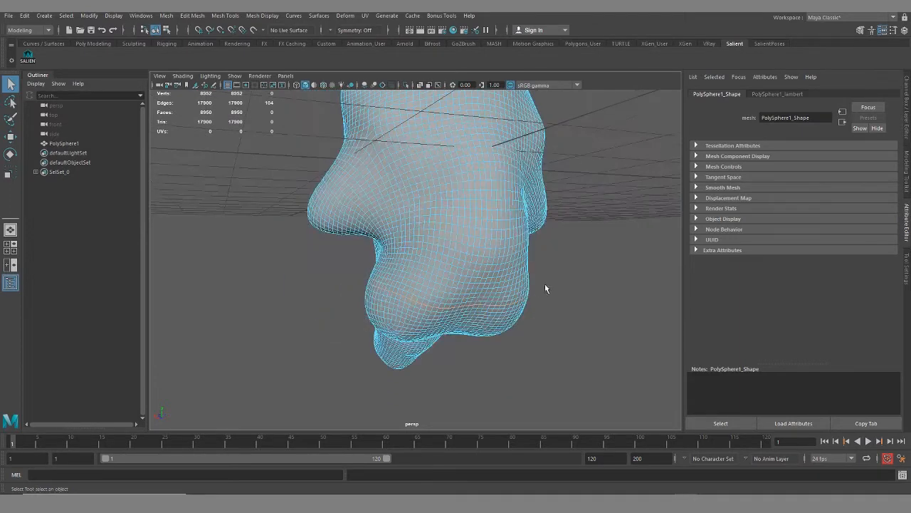
mouse_move(442, 167)
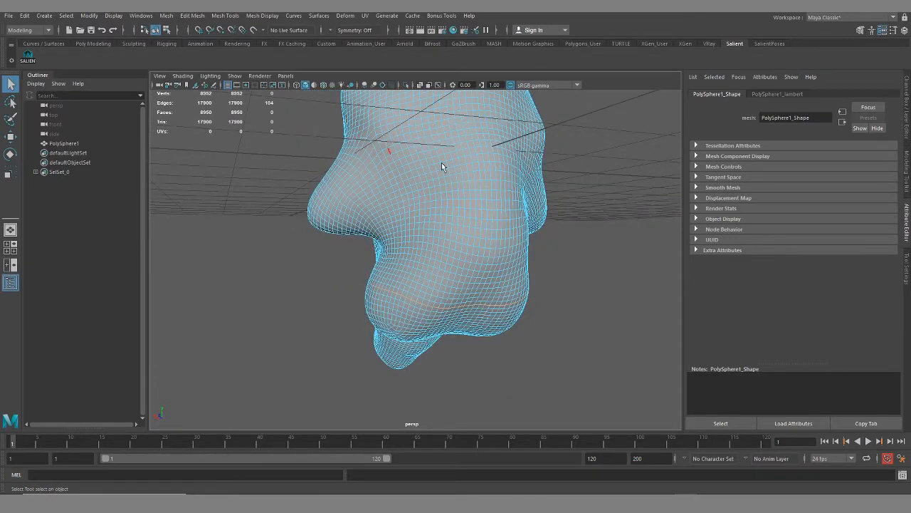
left_click_drag(441, 168, 432, 319)
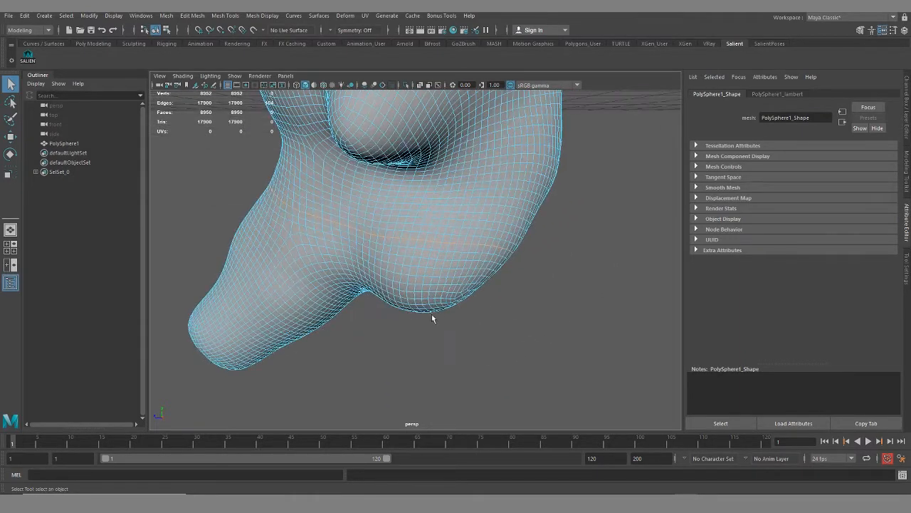
left_click_drag(432, 319, 309, 218)
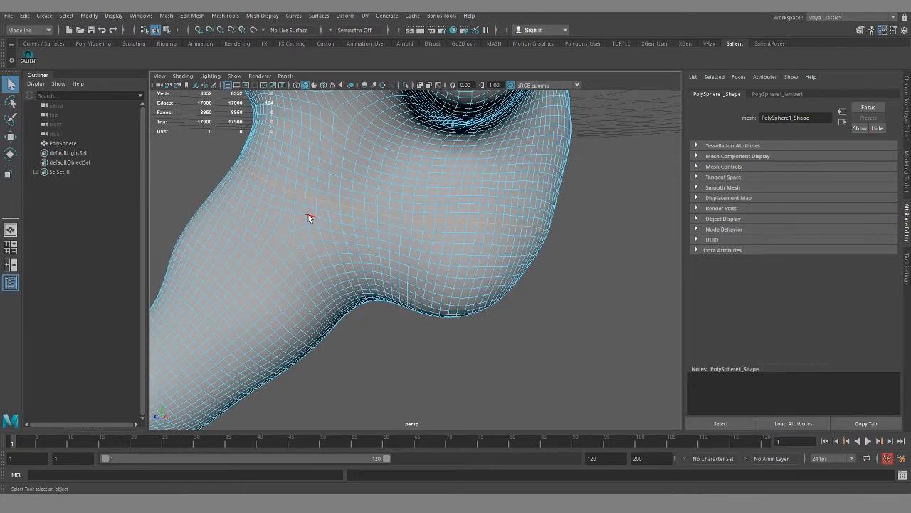
left_click_drag(309, 219, 368, 320)
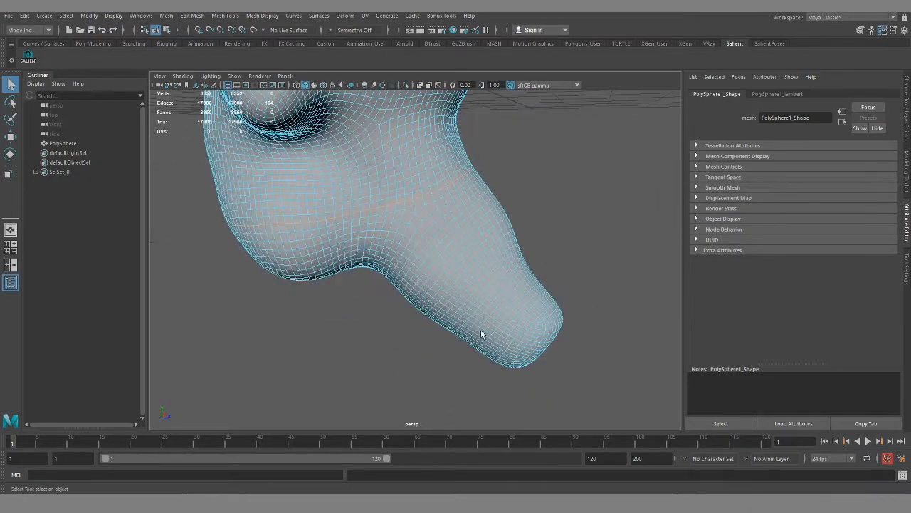
left_click_drag(482, 334, 529, 282)
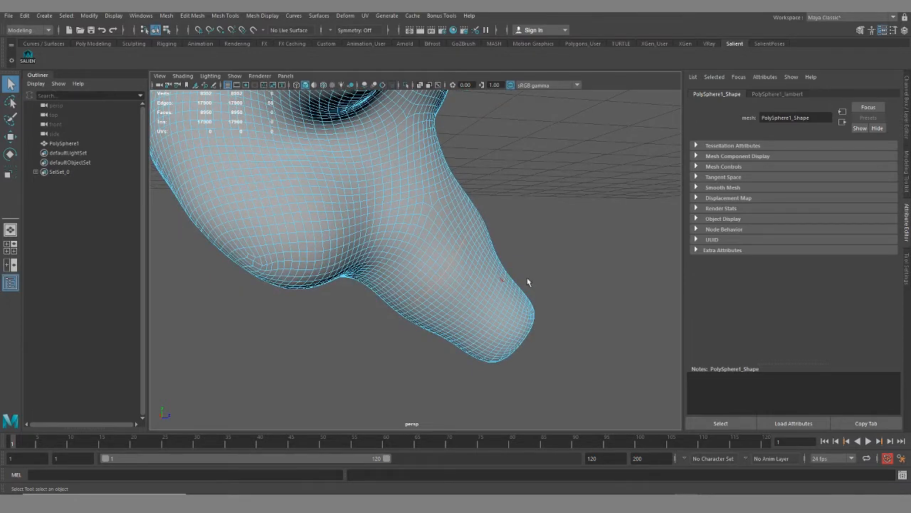
left_click_drag(527, 281, 531, 213)
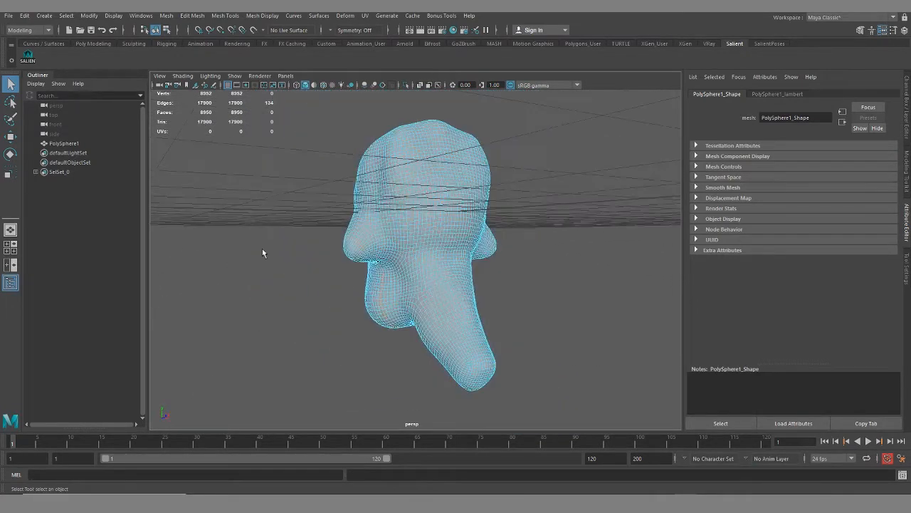
left_click_drag(263, 253, 395, 406)
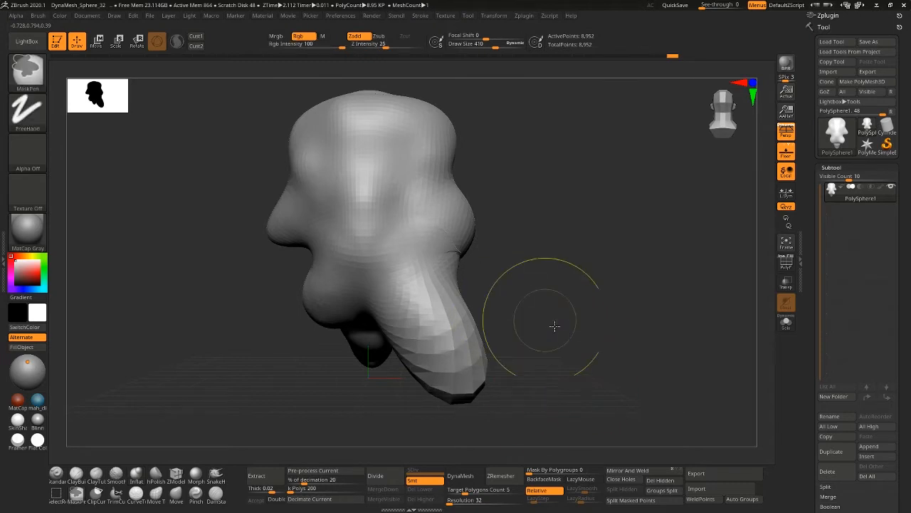
Step: Enable DynaMesh and sculpt new bulging lobes with Inflate, Move and Smooth
left_click(375, 476)
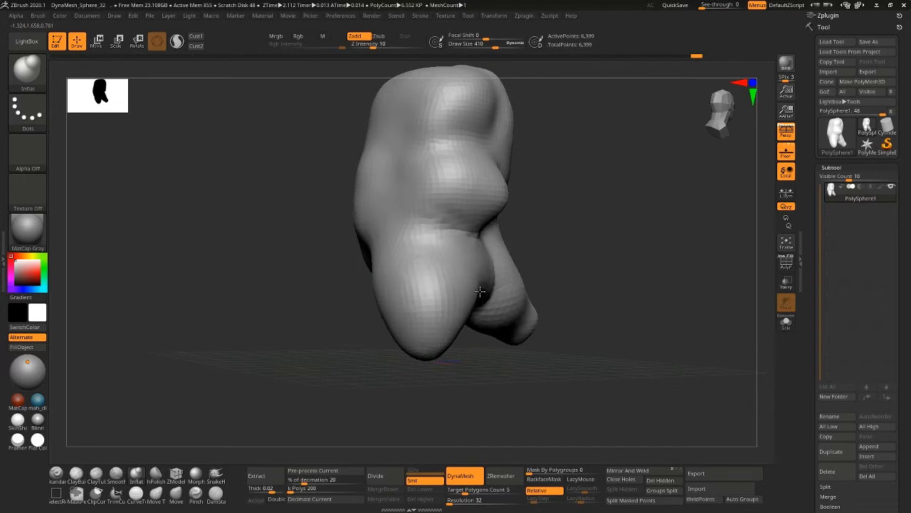
left_click_drag(480, 291, 505, 297)
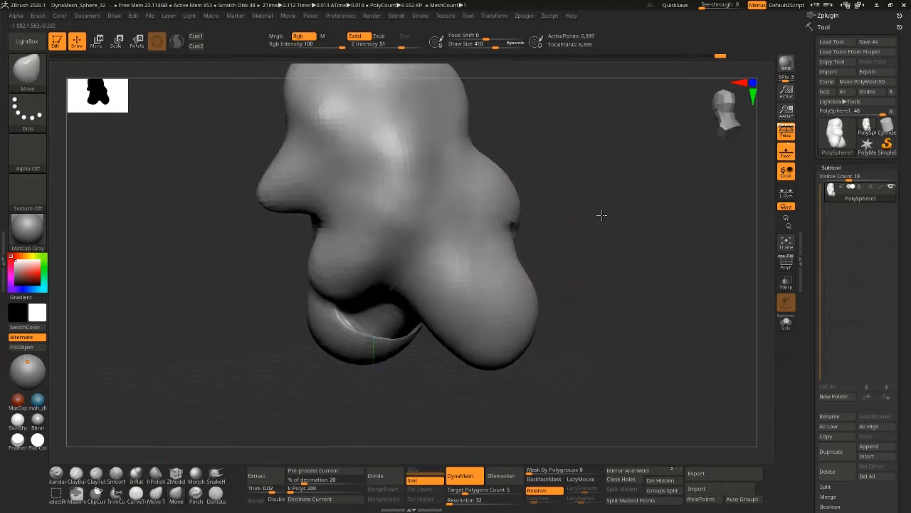
left_click_drag(601, 215, 489, 236)
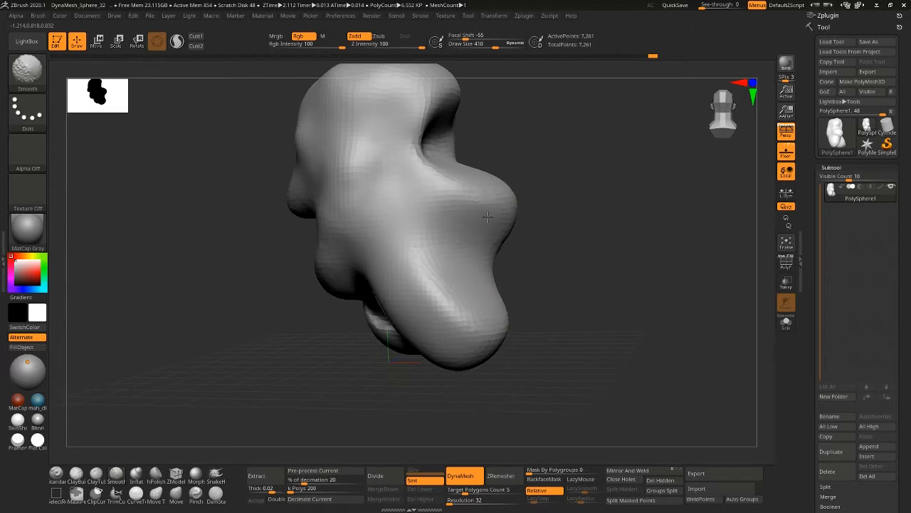
left_click_drag(488, 217, 315, 283)
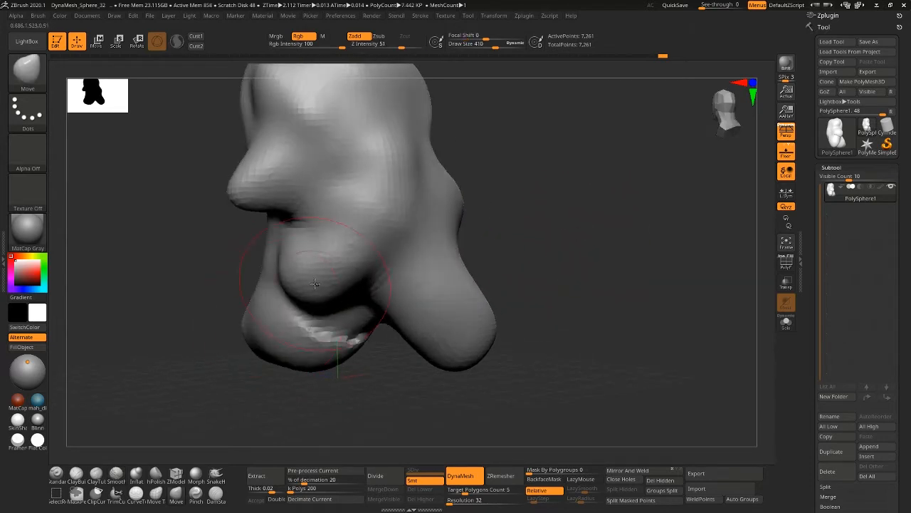
left_click_drag(315, 284, 319, 376)
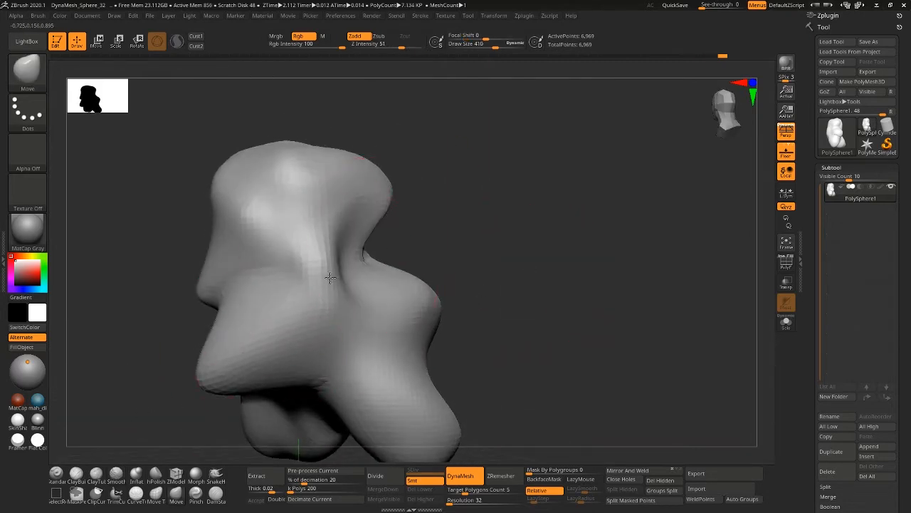
Step: Orbit around the reshaped blob to check its underside lobe
left_click_drag(330, 278, 415, 331)
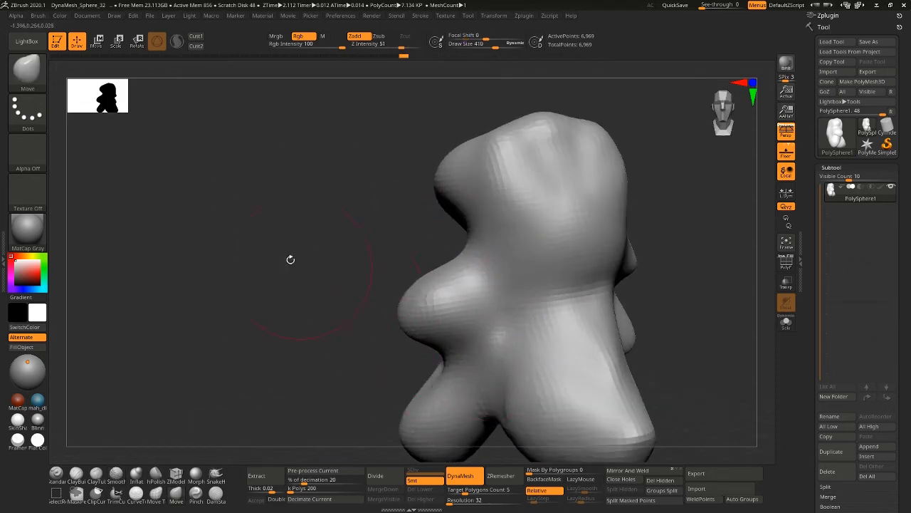
left_click_drag(499, 284, 377, 275)
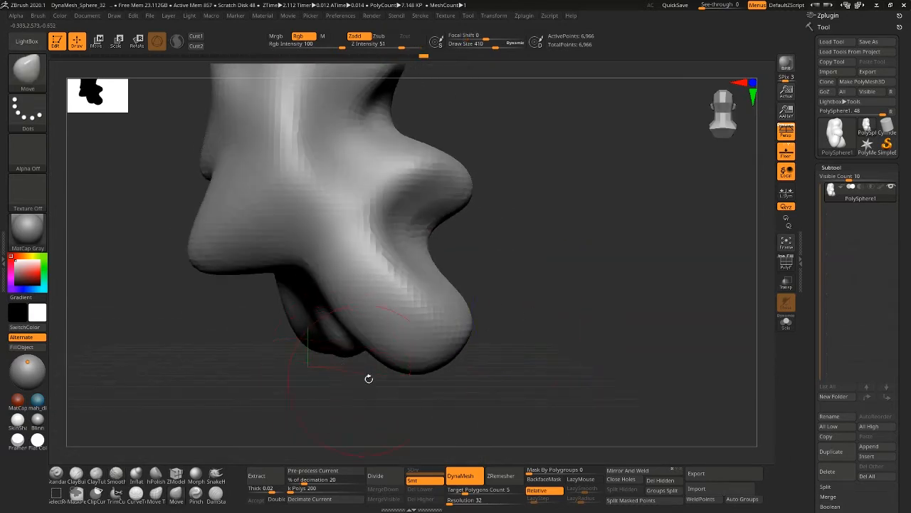
left_click_drag(369, 378, 497, 413)
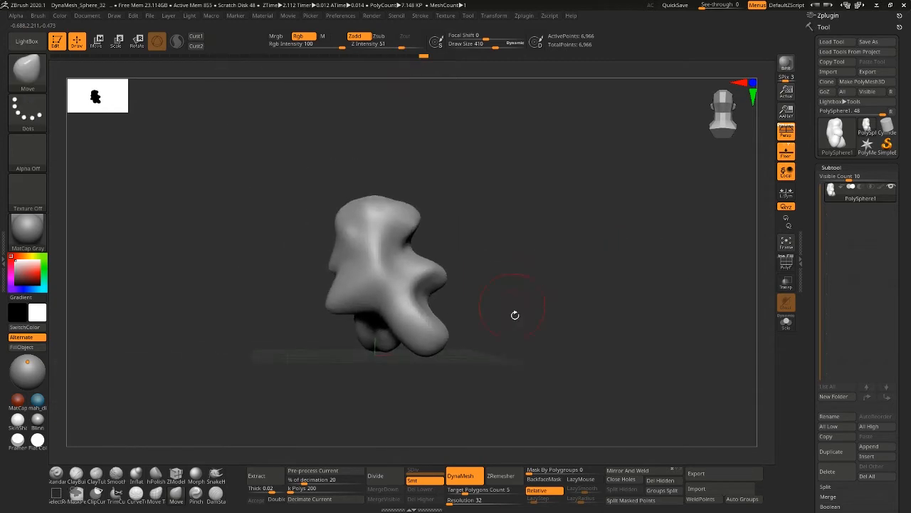
left_click(501, 474)
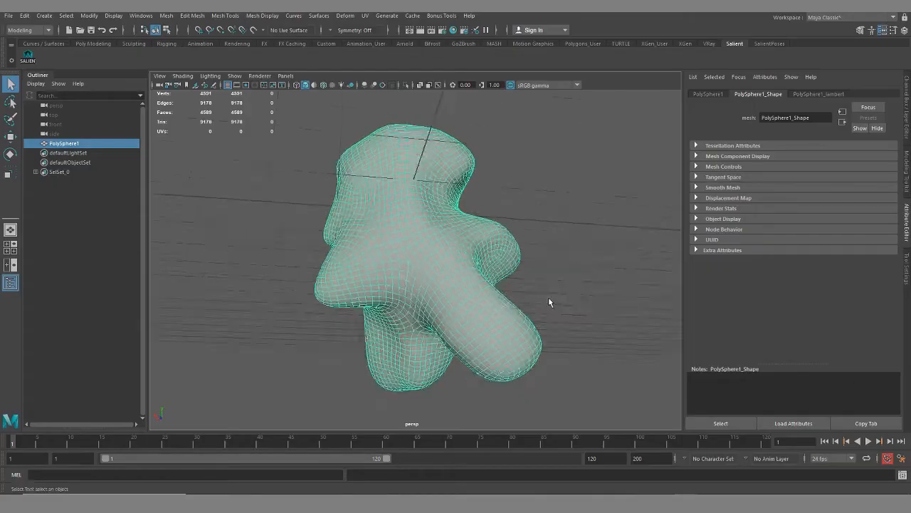
left_click_drag(548, 303, 453, 301)
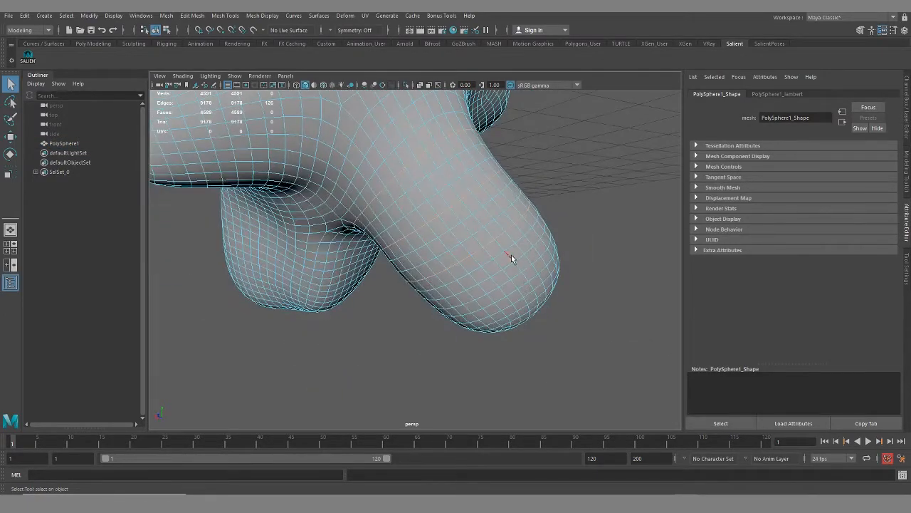
left_click_drag(511, 259, 446, 355)
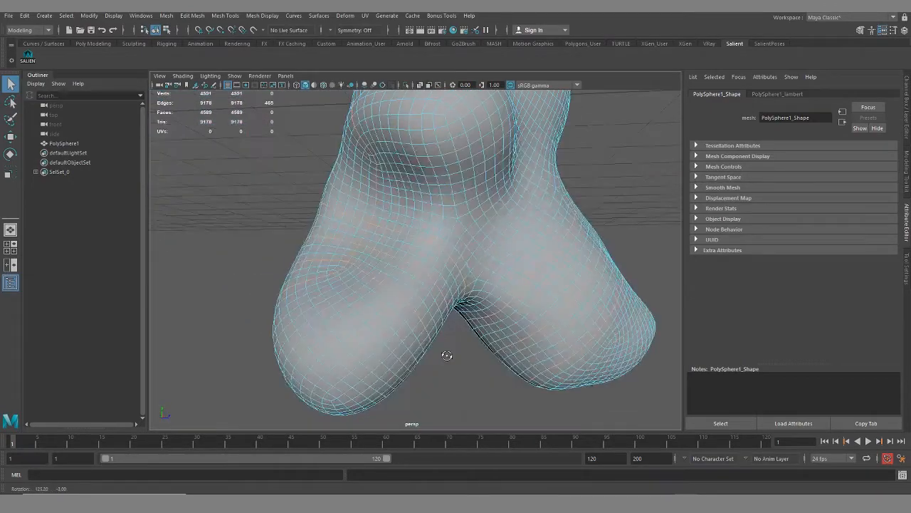
left_click_drag(447, 355, 523, 337)
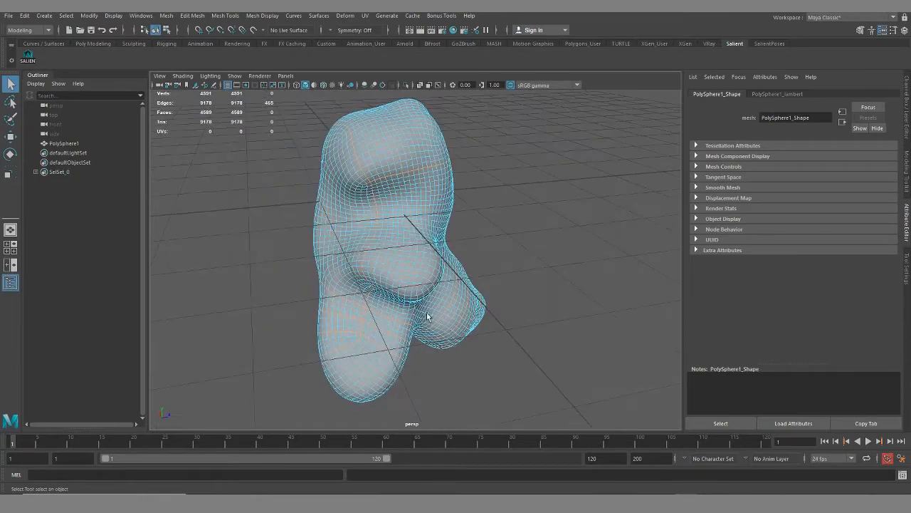
left_click_drag(427, 317, 381, 308)
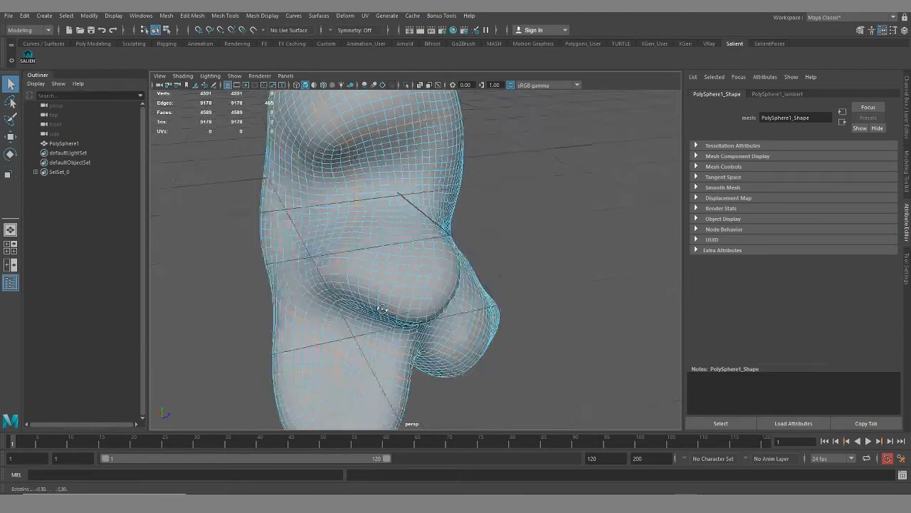
left_click_drag(382, 309, 544, 294)
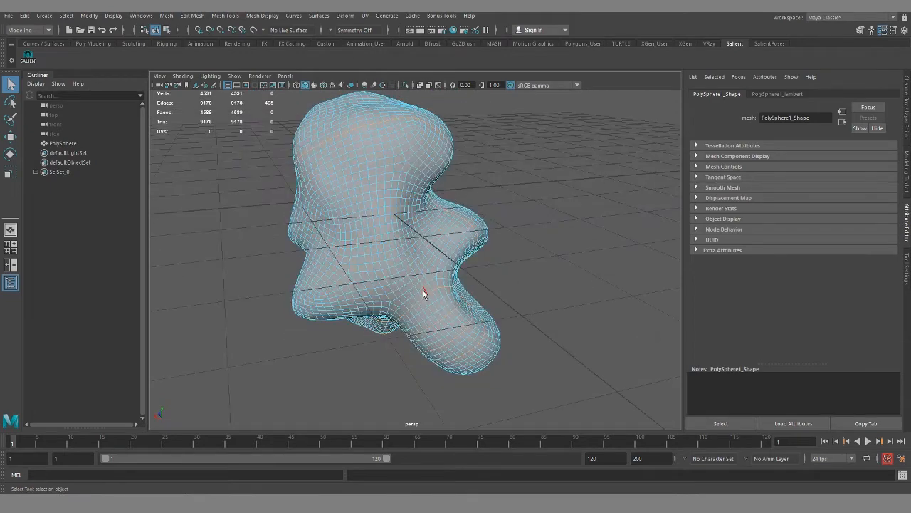
mouse_move(529, 283)
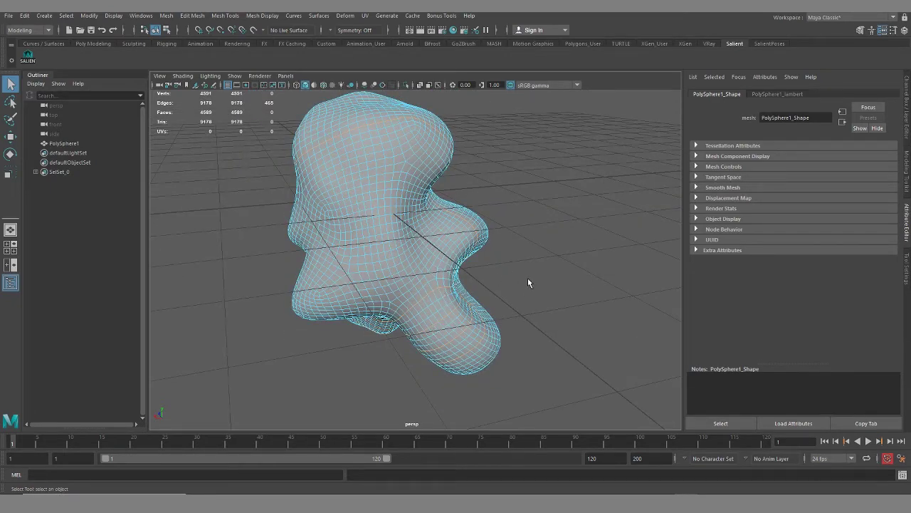
left_click_drag(527, 282, 415, 272)
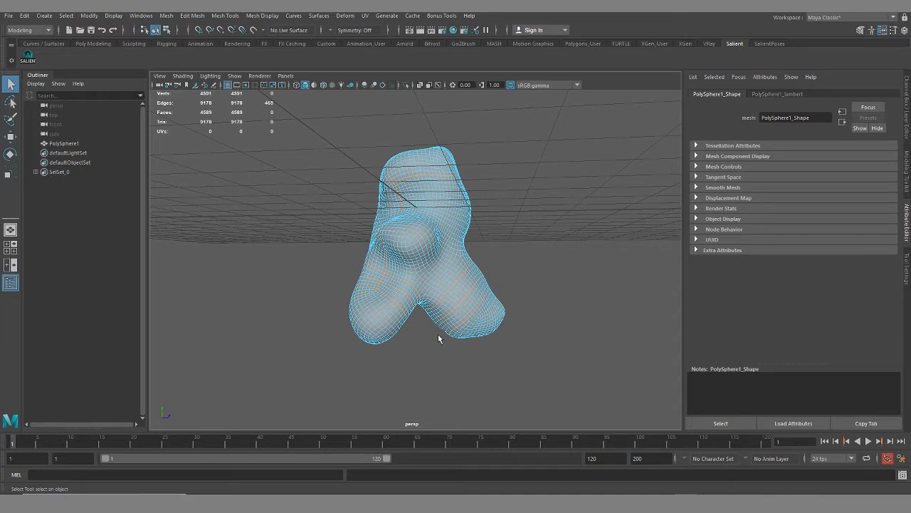
left_click_drag(438, 339, 439, 207)
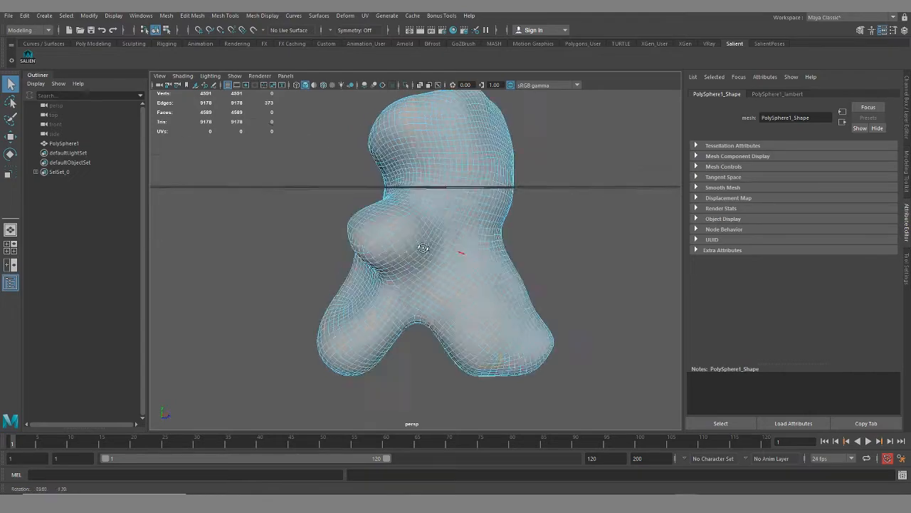
left_click_drag(424, 247, 374, 224)
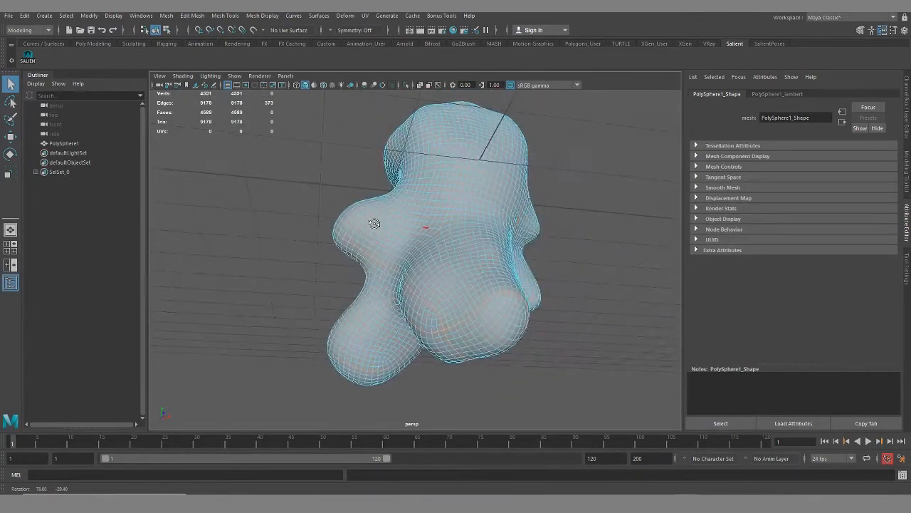
left_click_drag(374, 224, 442, 326)
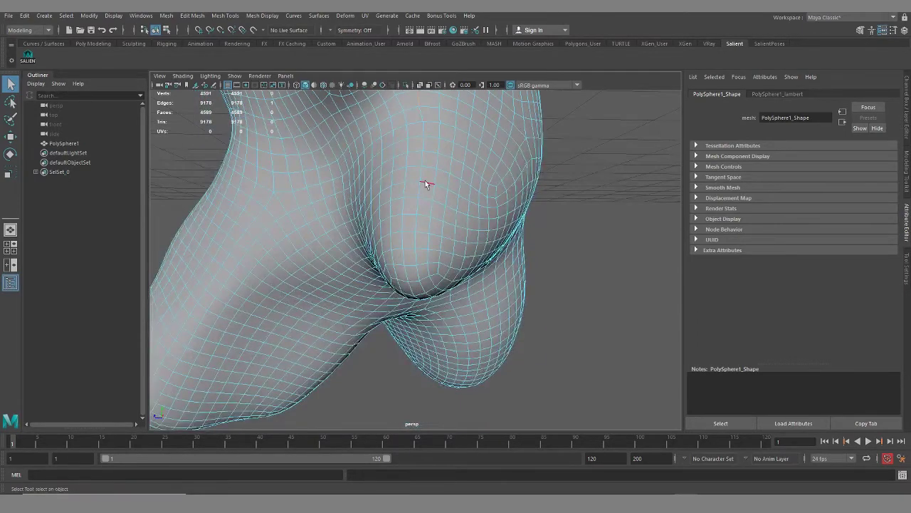
left_click_drag(423, 184, 431, 232)
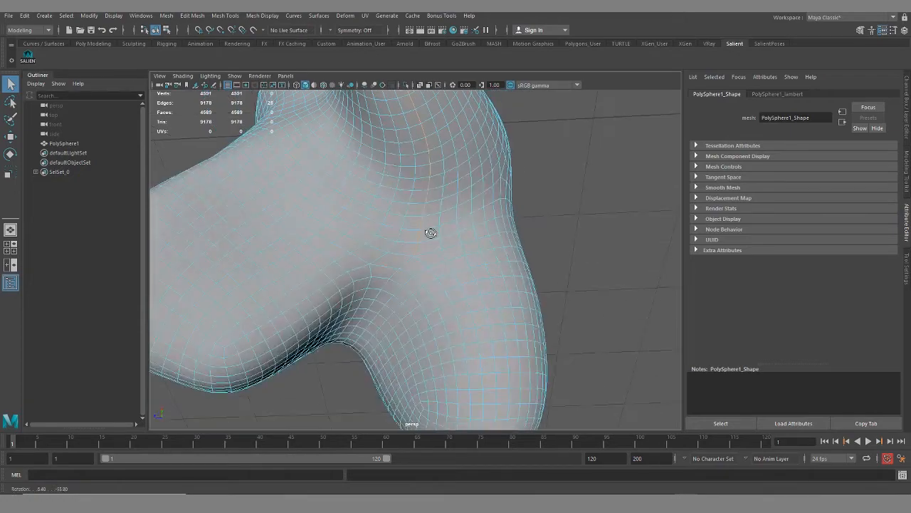
left_click_drag(430, 232, 427, 314)
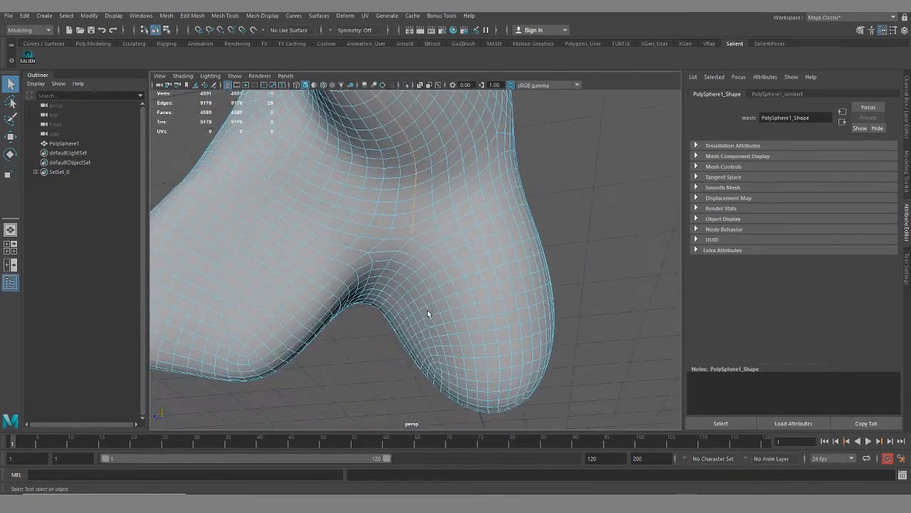
left_click_drag(427, 313, 402, 239)
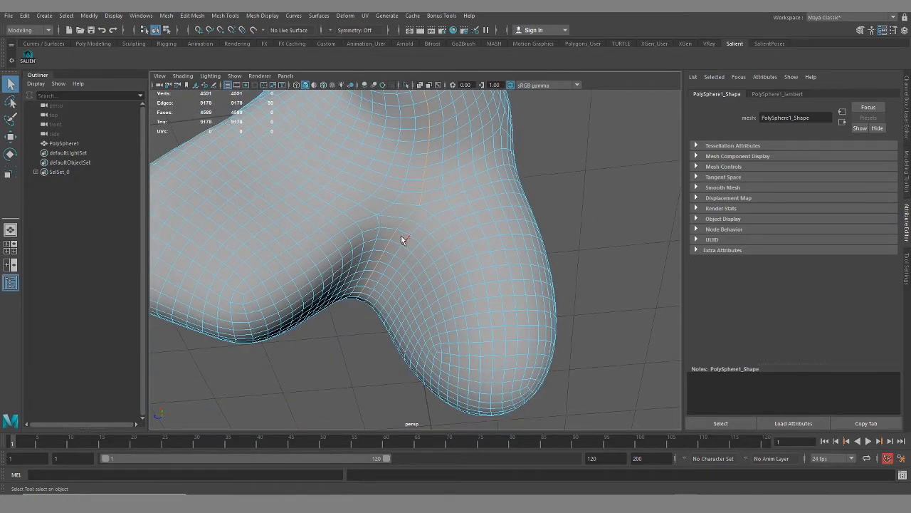
left_click_drag(402, 238, 537, 283)
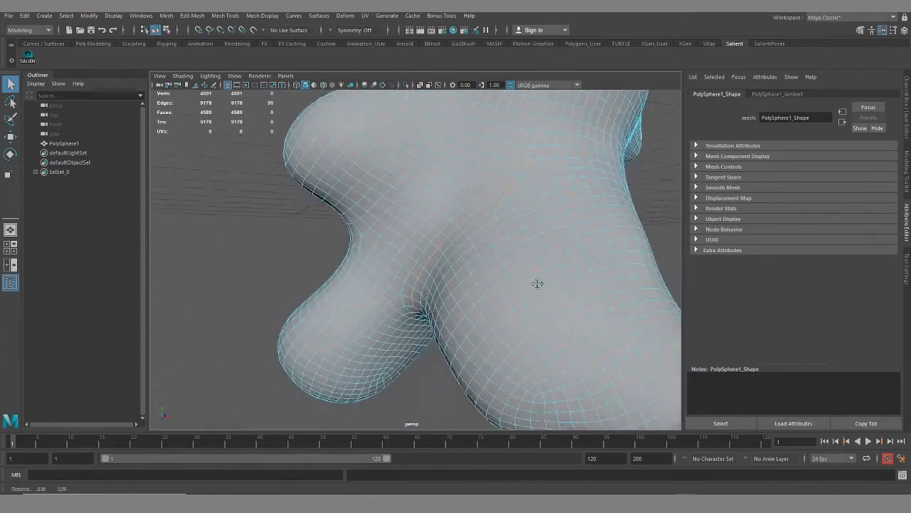
left_click_drag(537, 283, 499, 298)
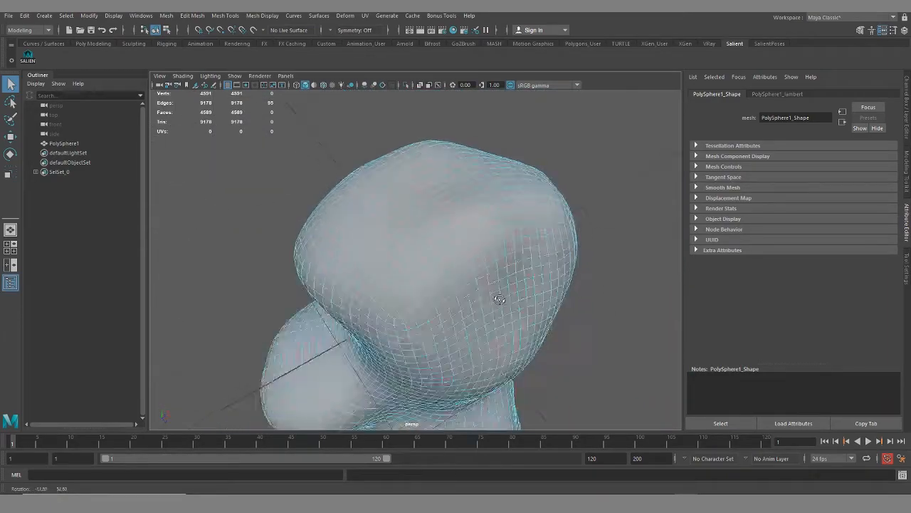
left_click_drag(498, 299, 508, 313)
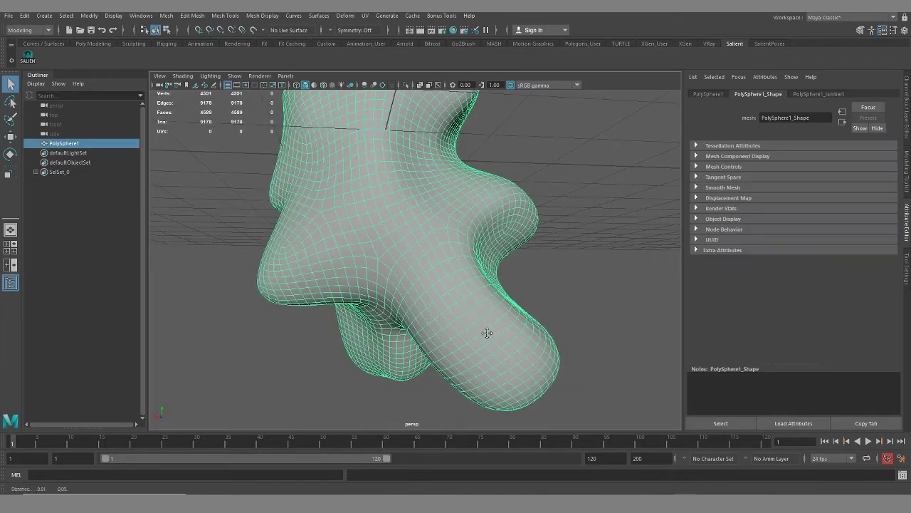
left_click_drag(487, 333, 475, 376)
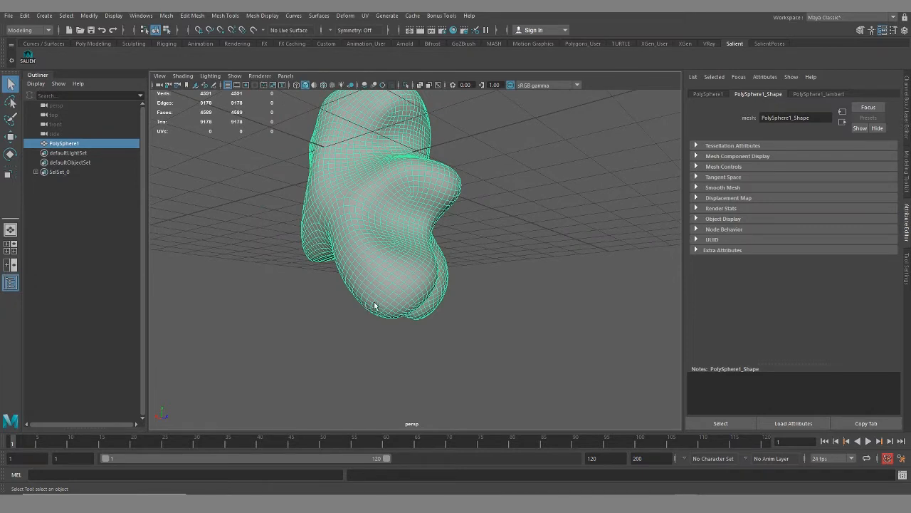
Step: Activate Multi-Cut on the blob, toggling component and object mode via the marking menu
left_click_drag(376, 306, 508, 216)
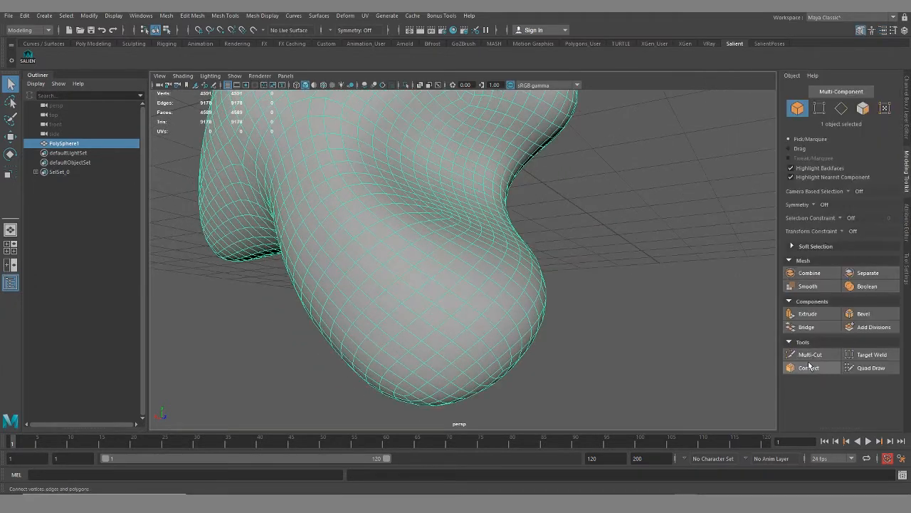
left_click(810, 354)
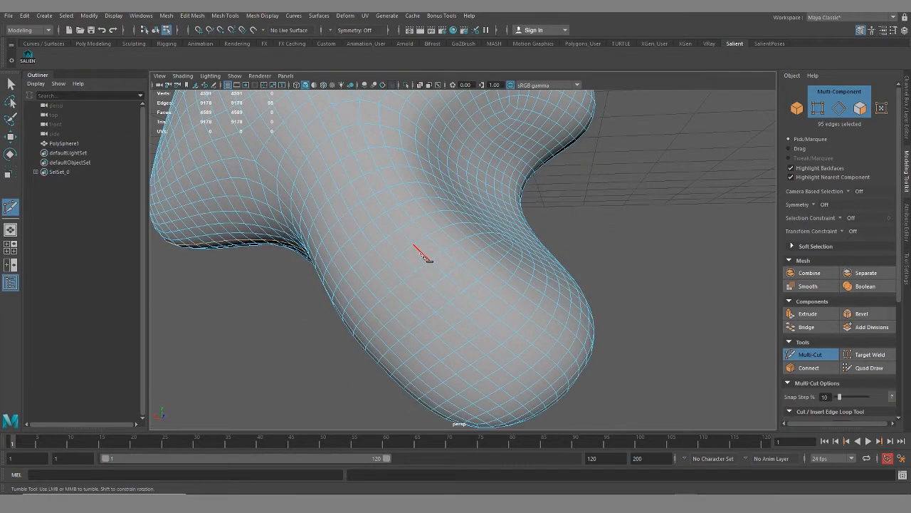
left_click_drag(423, 257, 416, 252)
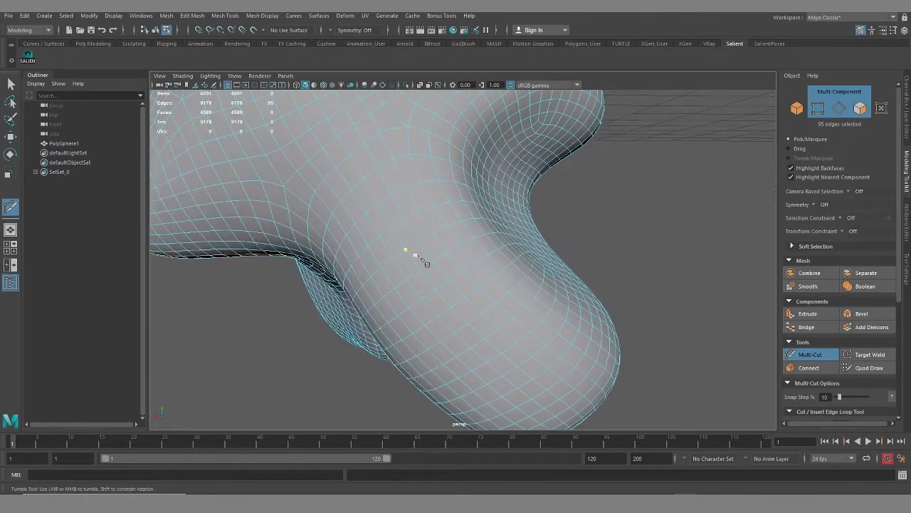
left_click_drag(420, 256, 341, 267)
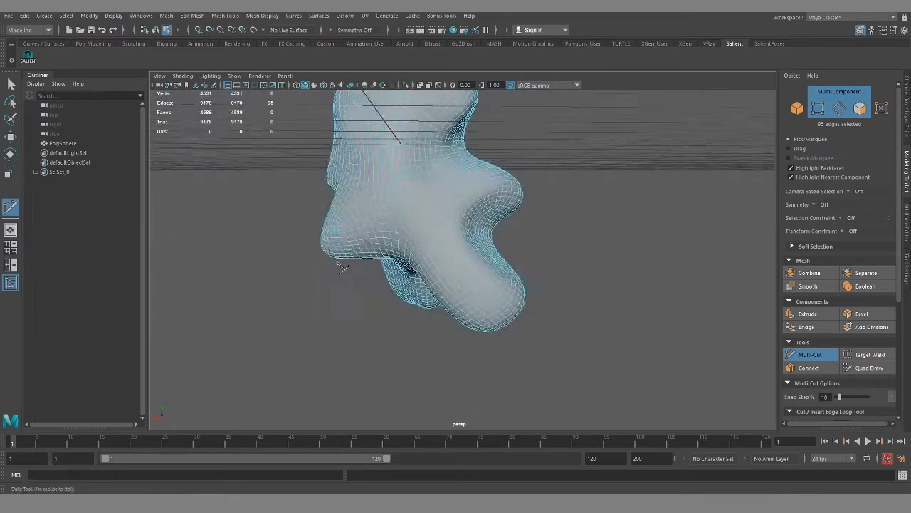
right_click(423, 192)
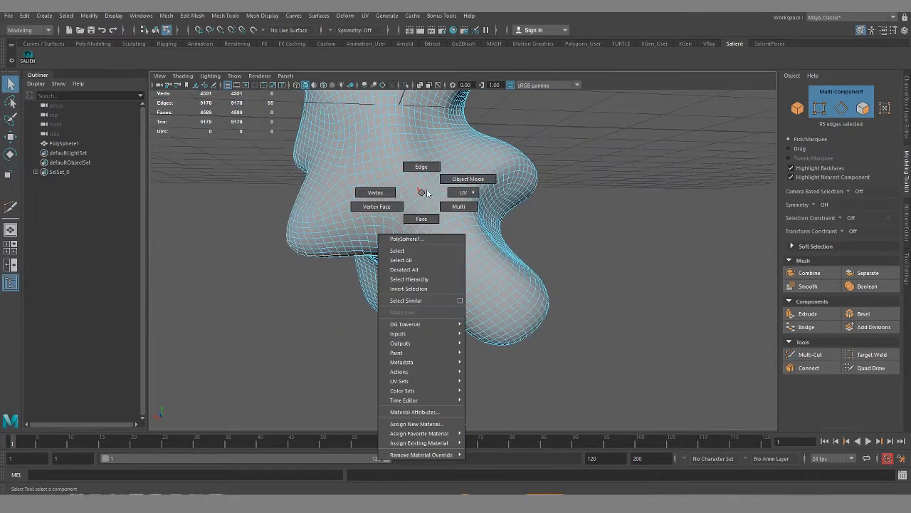
left_click(811, 354)
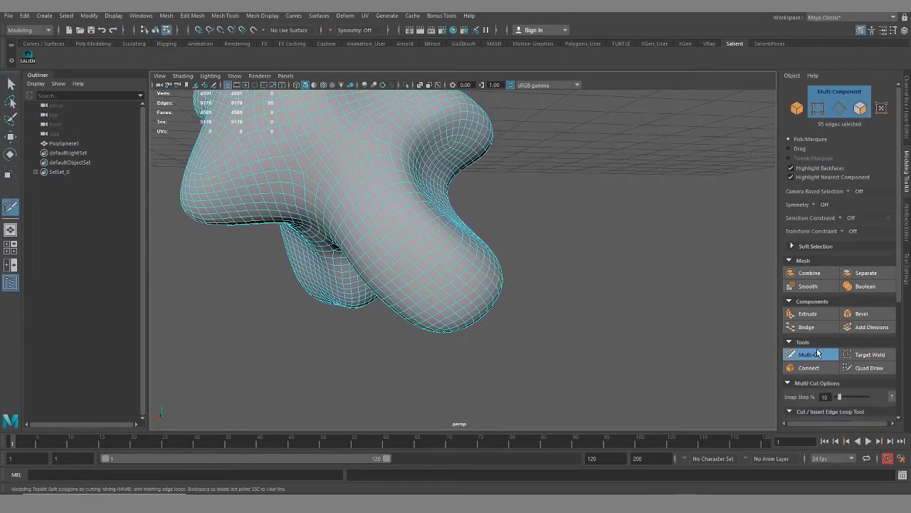
left_click(810, 354)
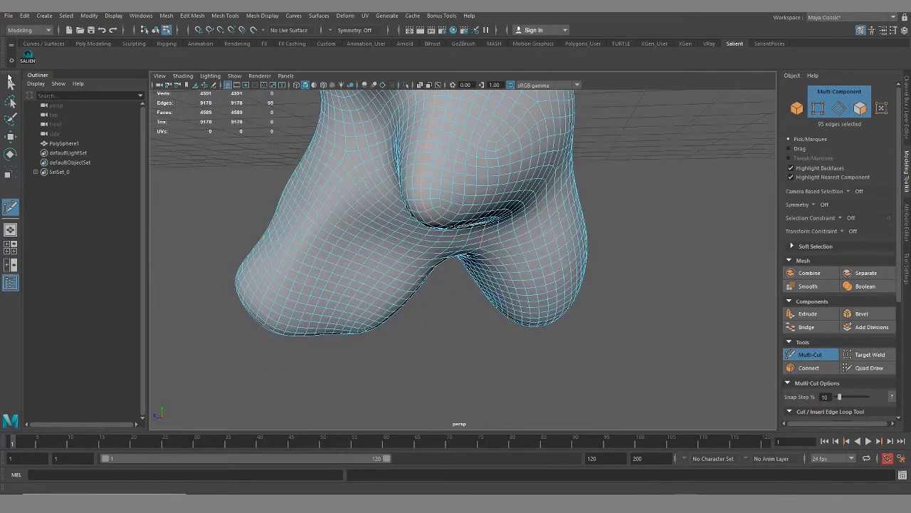
right_click(411, 199)
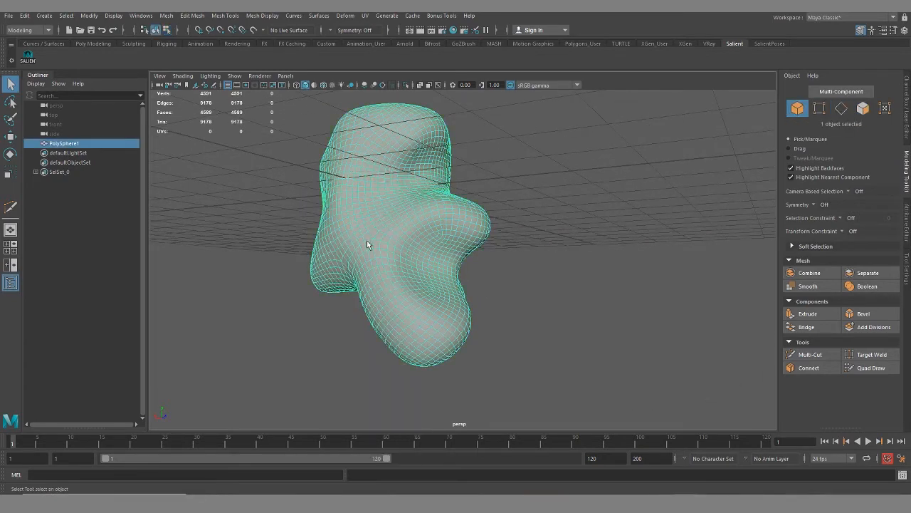
left_click(810, 354)
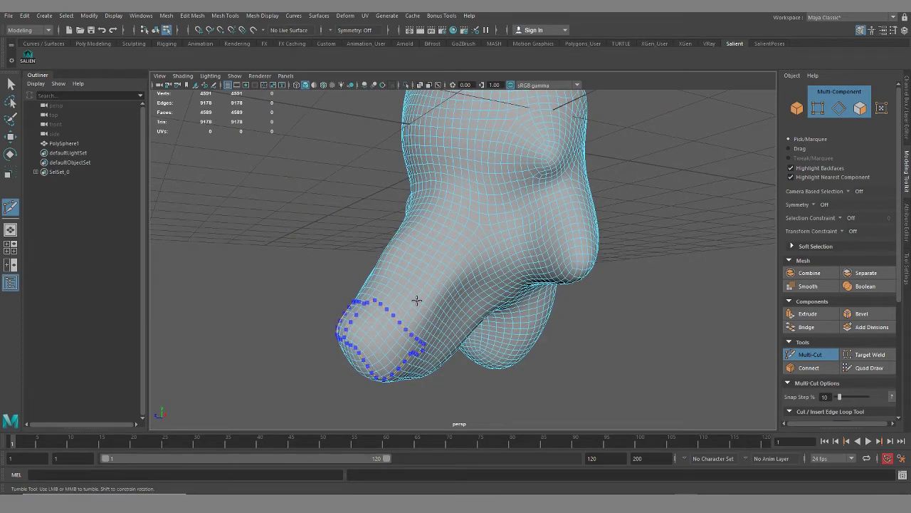
Step: Sketch Quad Draw topology across the lower lobe, raising the count to 4,860 vertices
left_click_drag(417, 299, 496, 274)
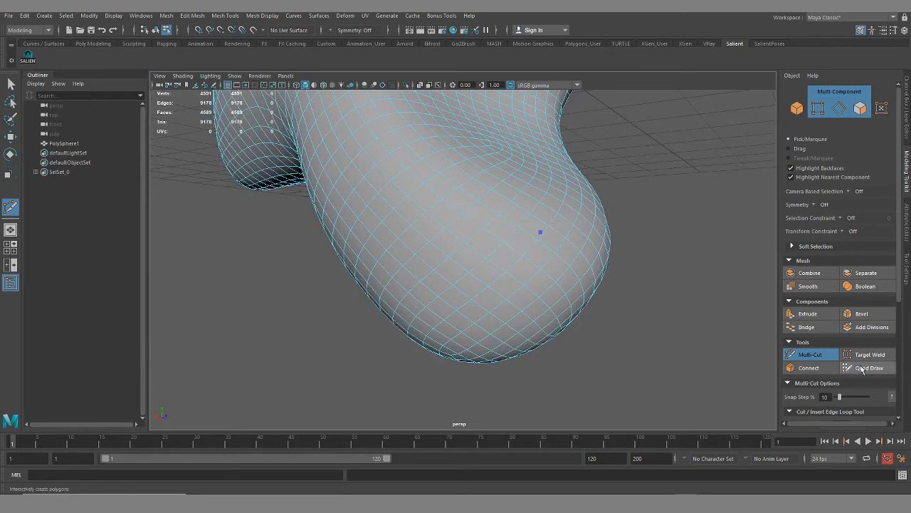
left_click(868, 368)
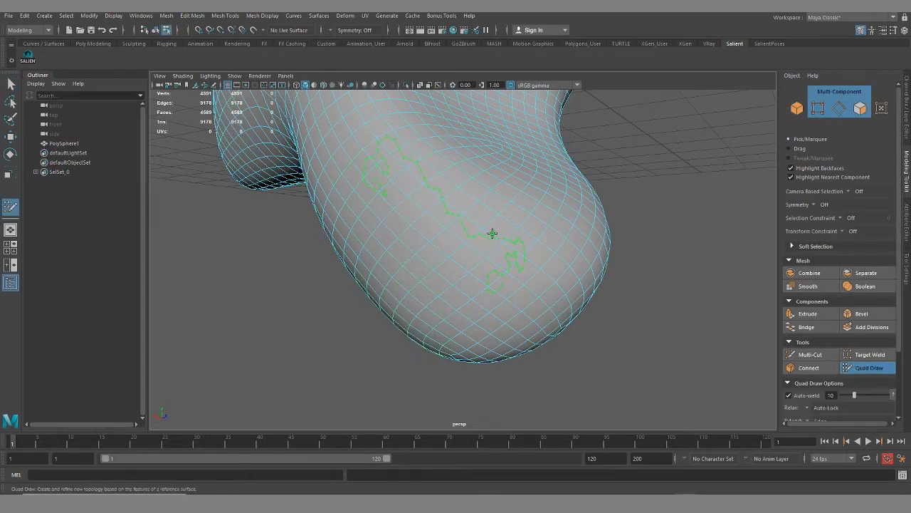
left_click_drag(491, 235, 403, 270)
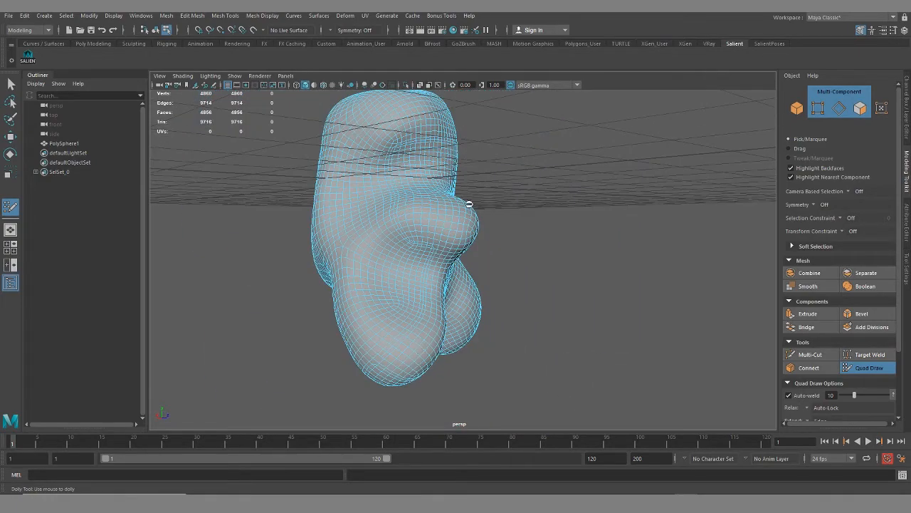
left_click_drag(468, 204, 299, 319)
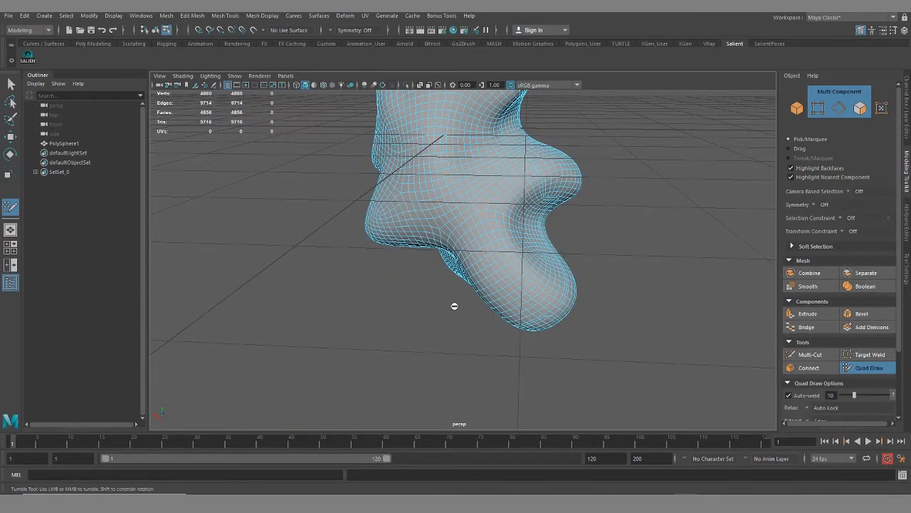
left_click_drag(454, 306, 449, 335)
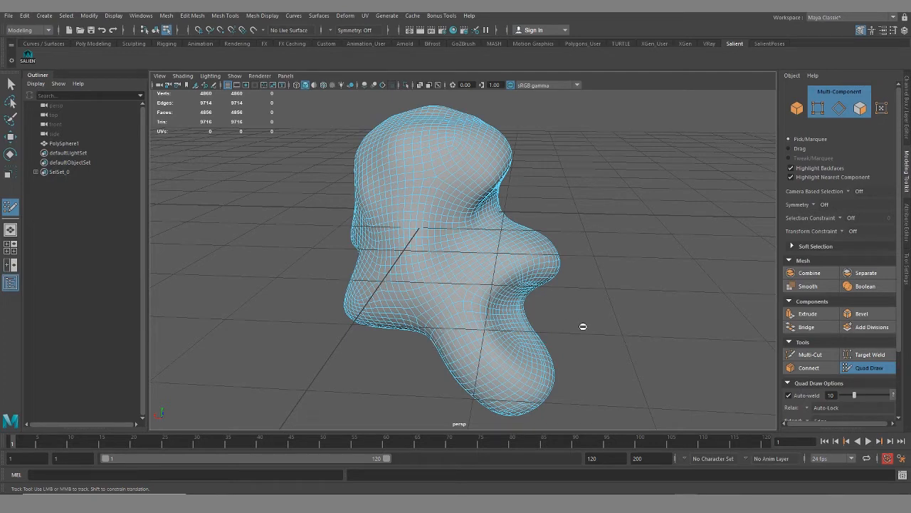
mouse_move(557, 248)
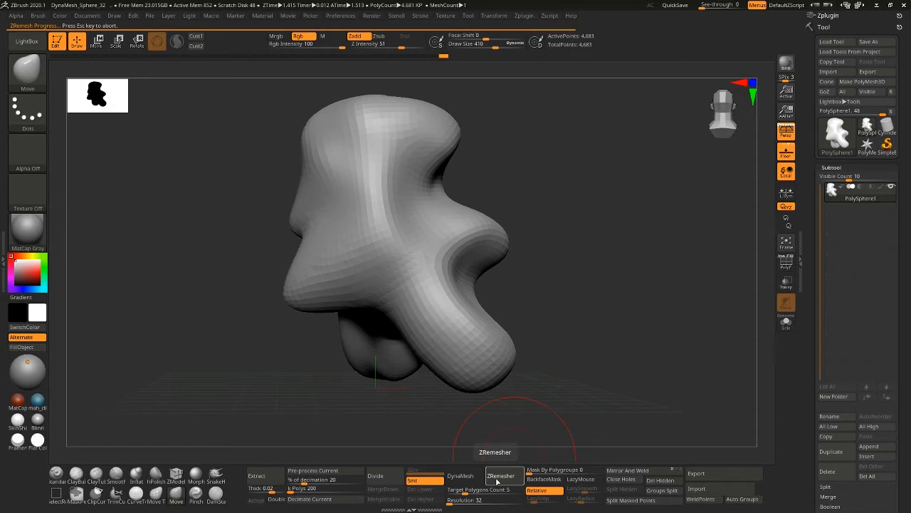
Step: ZRemesh the blob into quads and rotate it to inspect the result
left_click(501, 475)
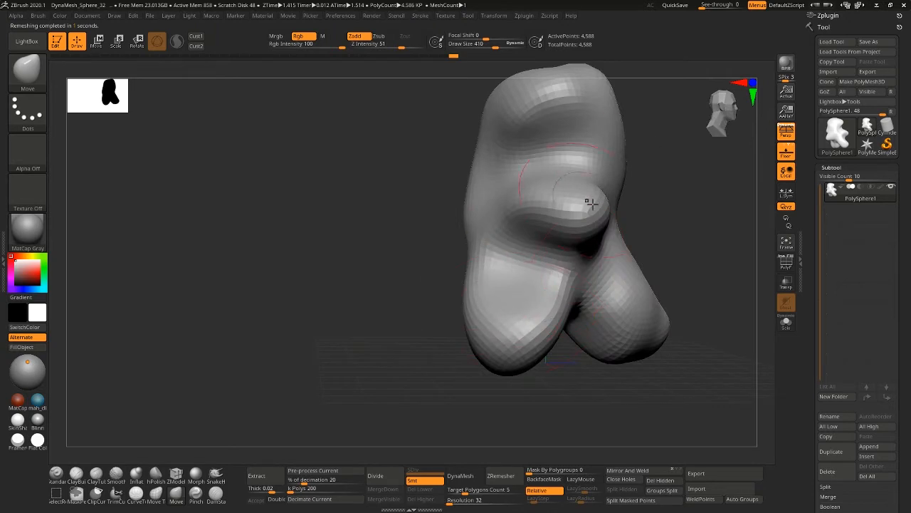
left_click_drag(590, 207, 429, 361)
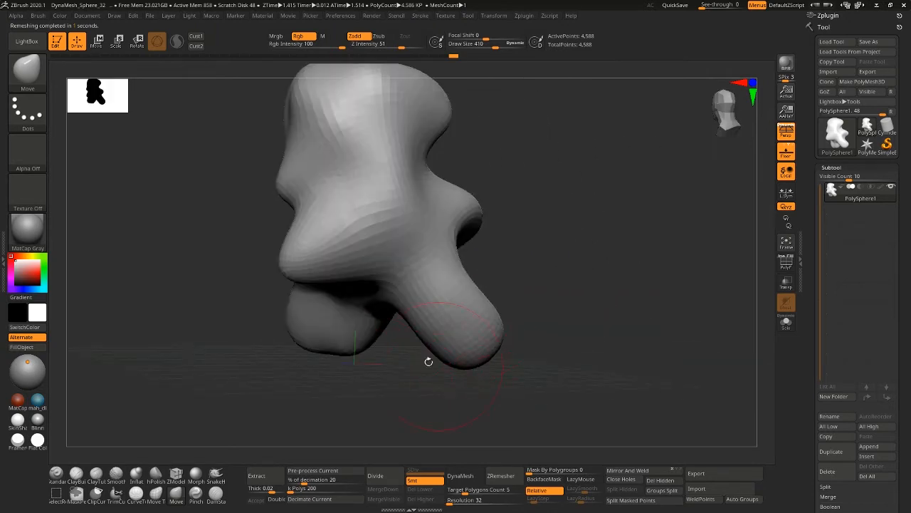
left_click_drag(429, 361, 552, 330)
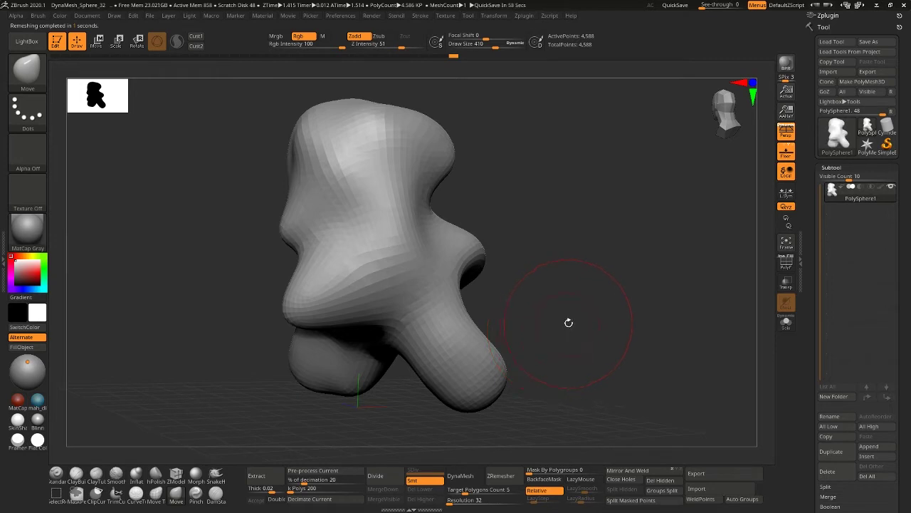
left_click_drag(568, 322, 443, 321)
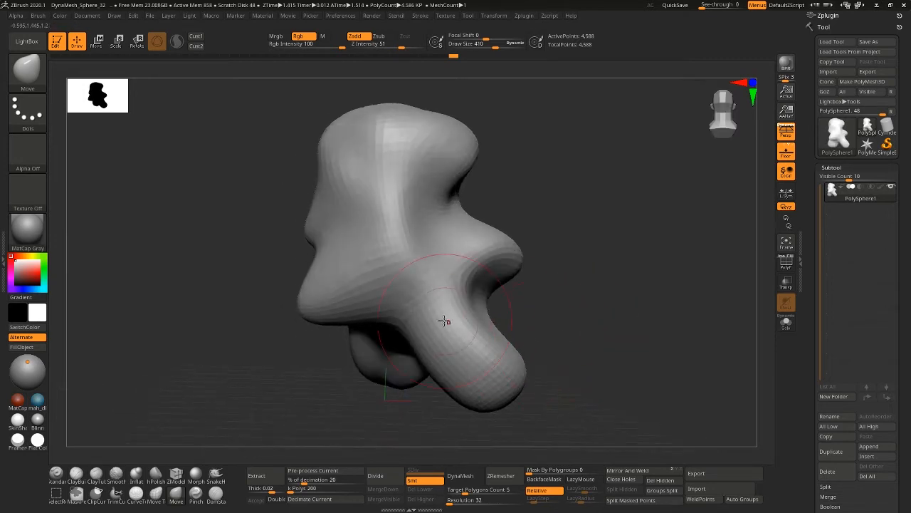
Step: Remesh again to 4,546 points and send the blob to Maya via GoZ
left_click(501, 476)
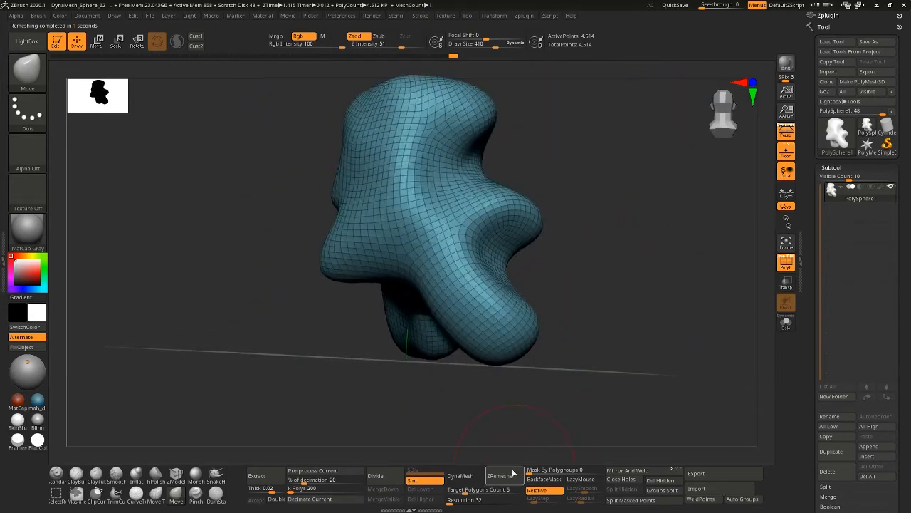
left_click(505, 475)
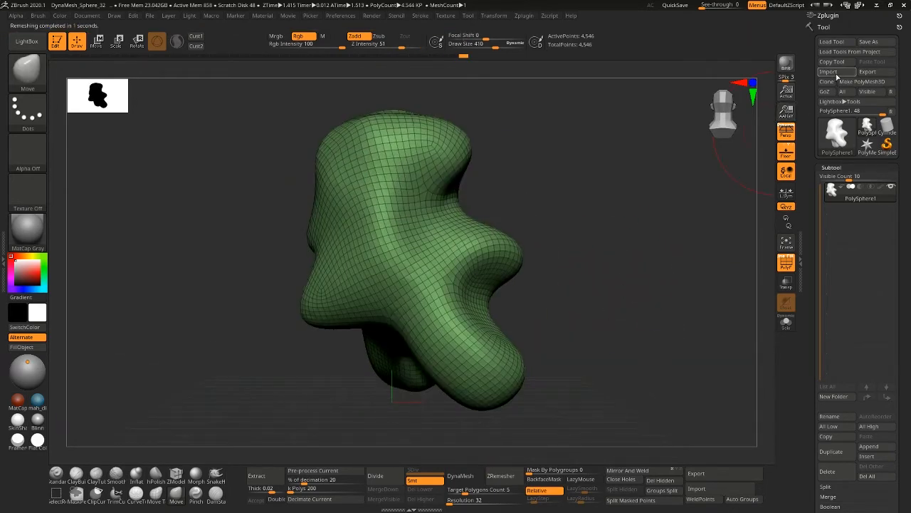
left_click(824, 91)
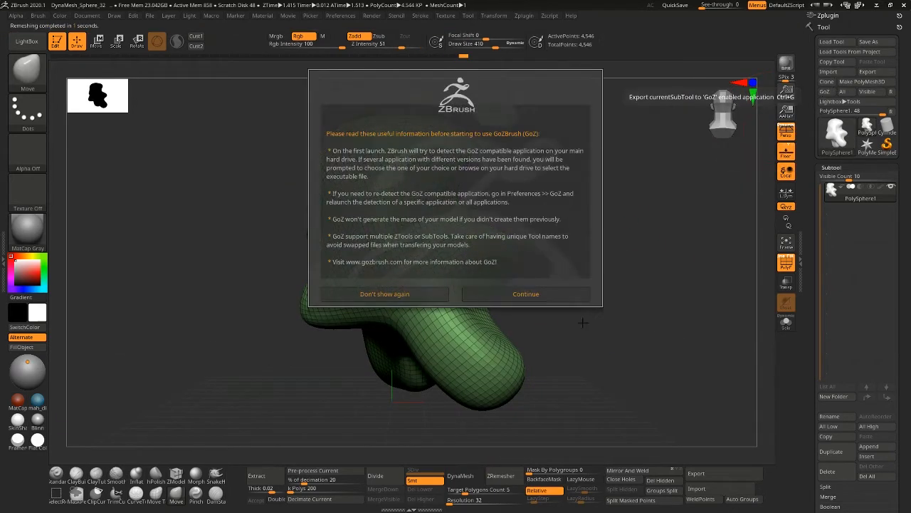
left_click(526, 293)
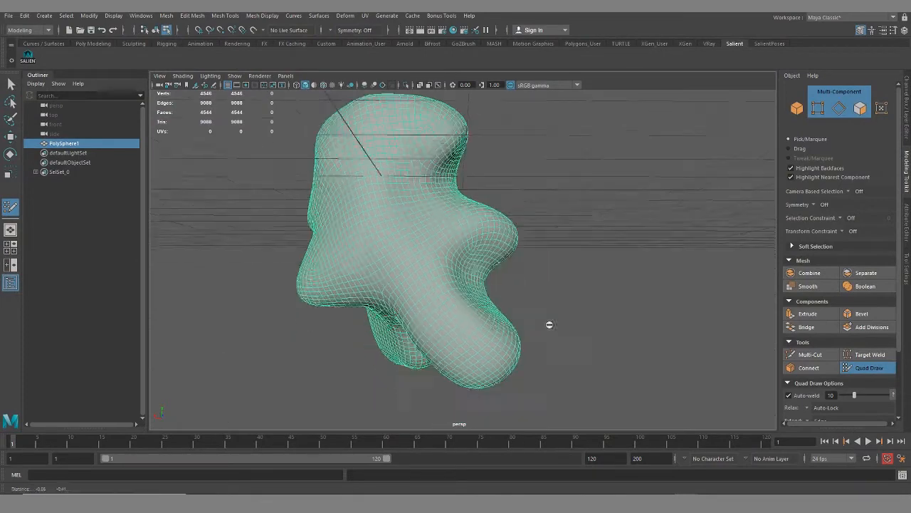
left_click_drag(549, 324, 402, 345)
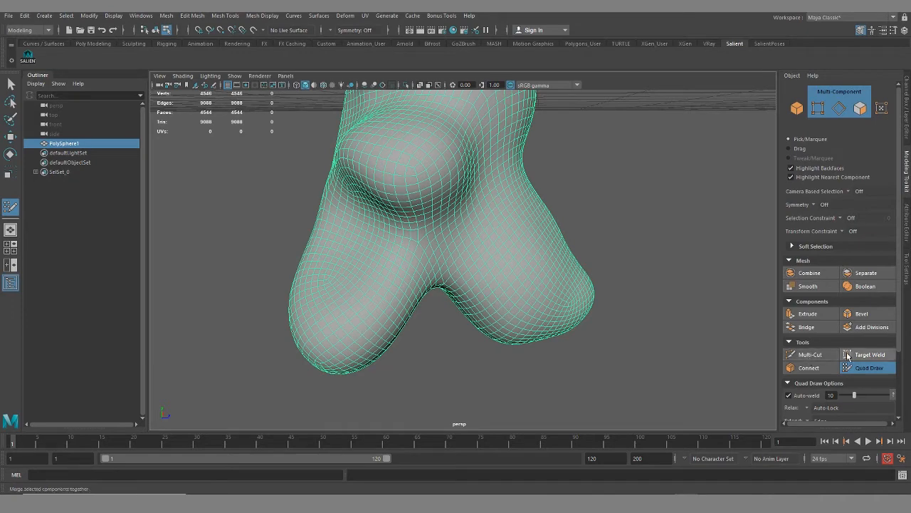
right_click(404, 180)
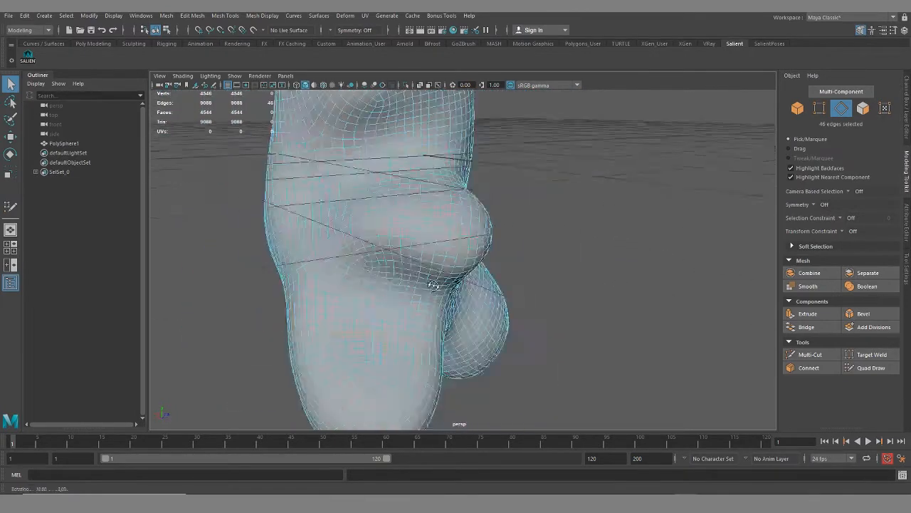
left_click_drag(434, 285, 356, 276)
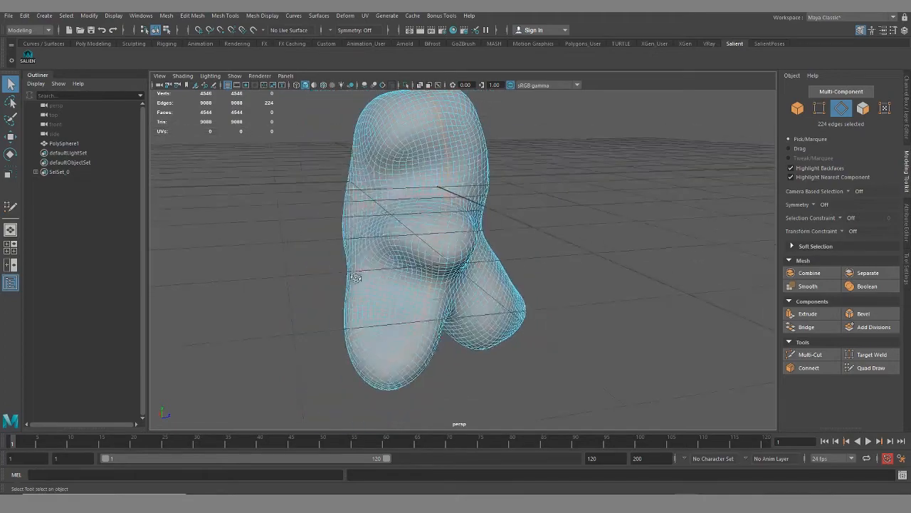
left_click_drag(356, 278, 563, 287)
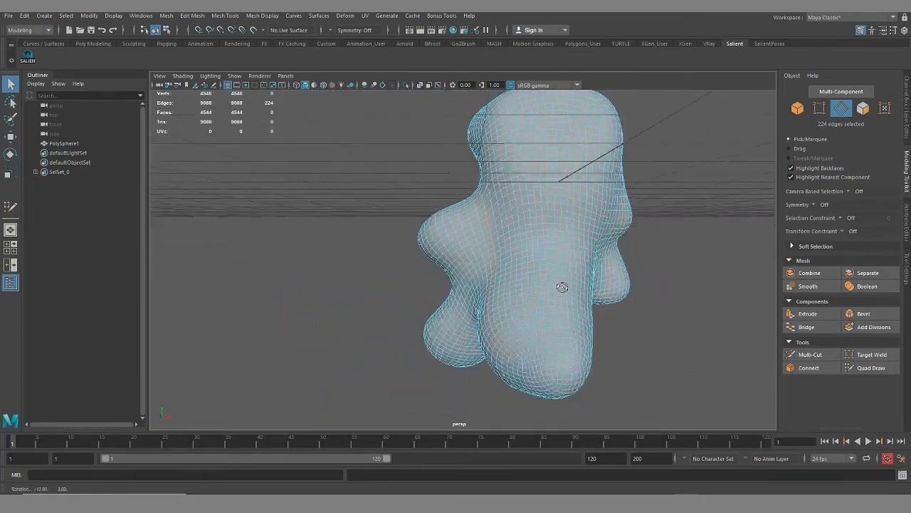
left_click_drag(555, 285, 463, 278)
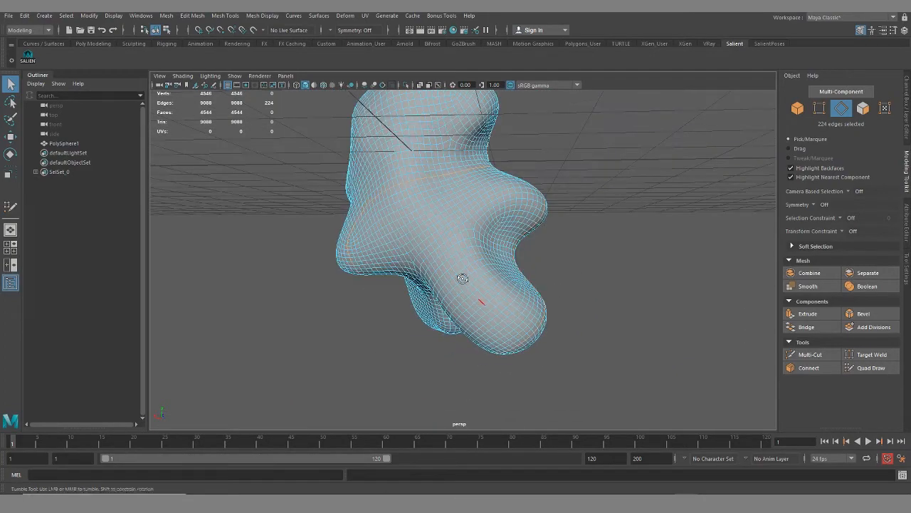
left_click_drag(462, 278, 463, 361)
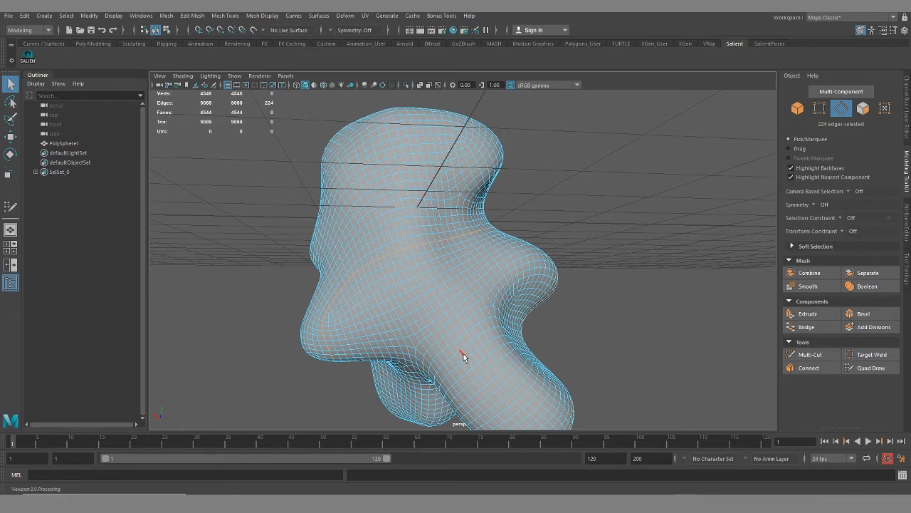
right_click(462, 356)
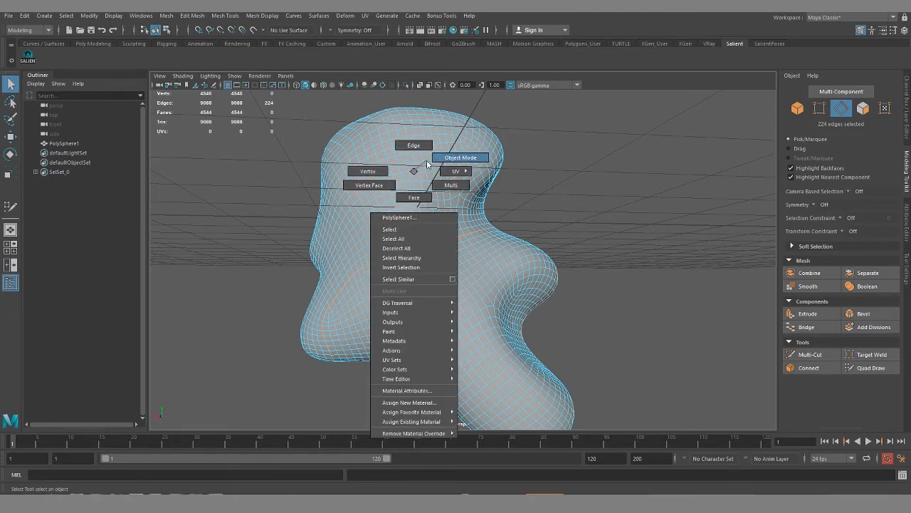
left_click(459, 157)
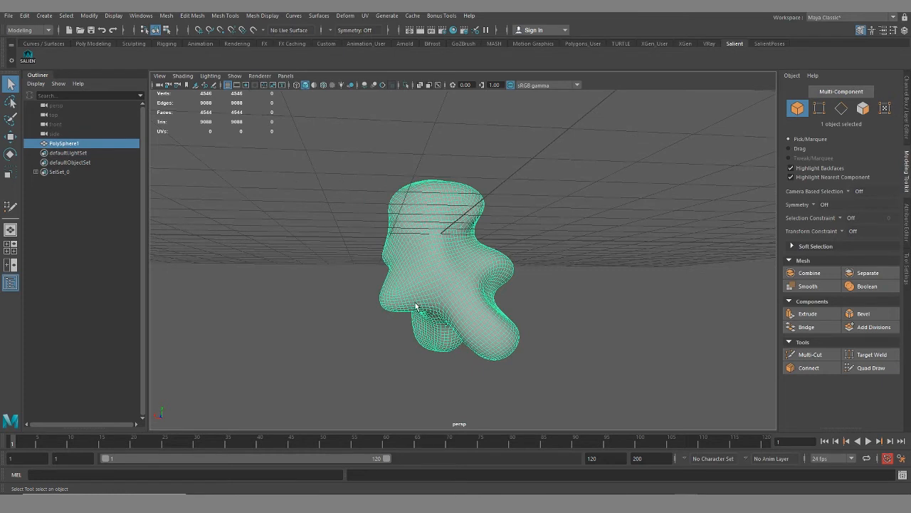
mouse_move(537, 370)
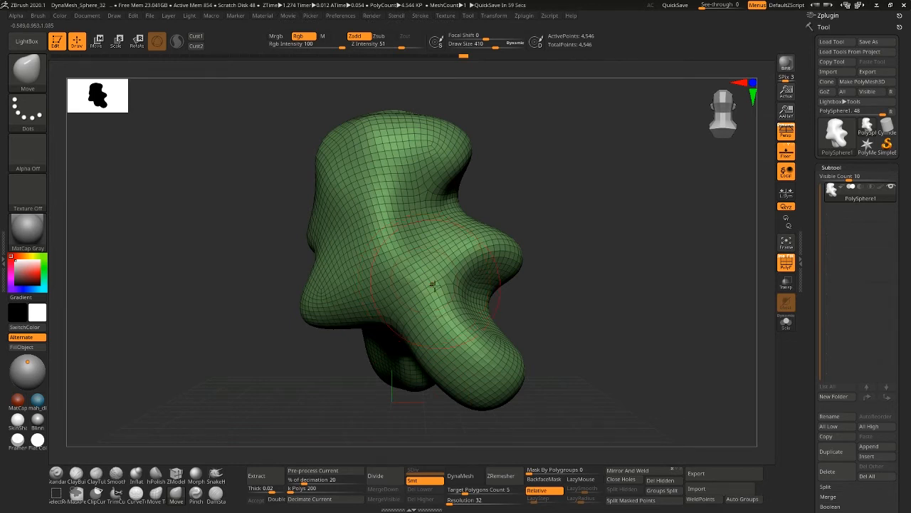
mouse_move(559, 228)
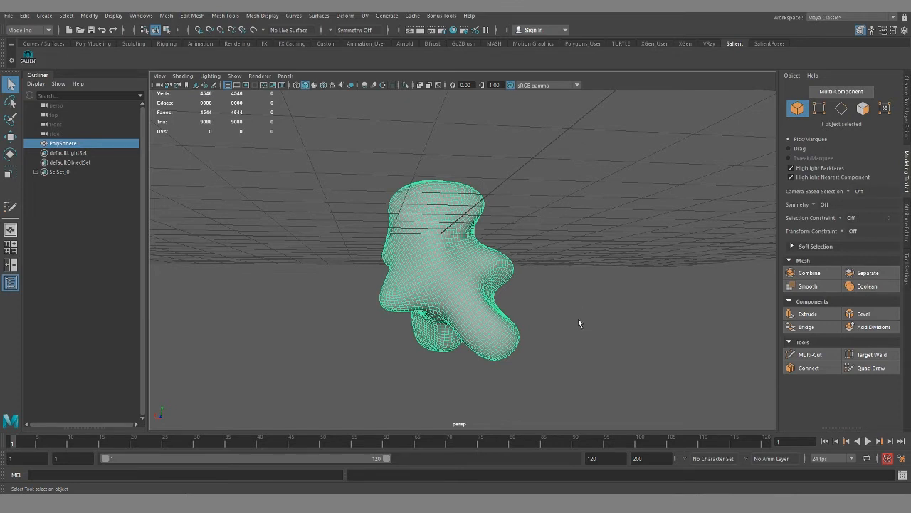
Step: Make the blob live, start Quad Draw, and place the first point on the lower lobe
left_click_drag(580, 324, 502, 139)
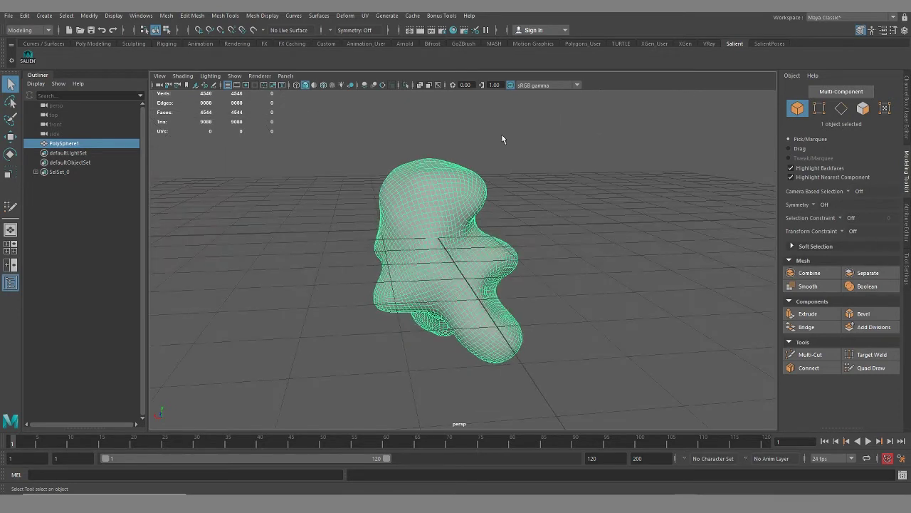
left_click(254, 30)
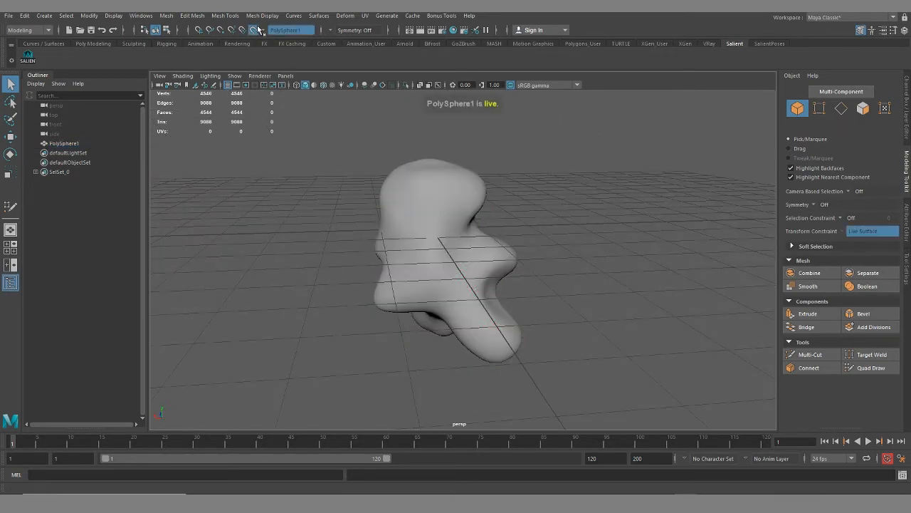
left_click(870, 368)
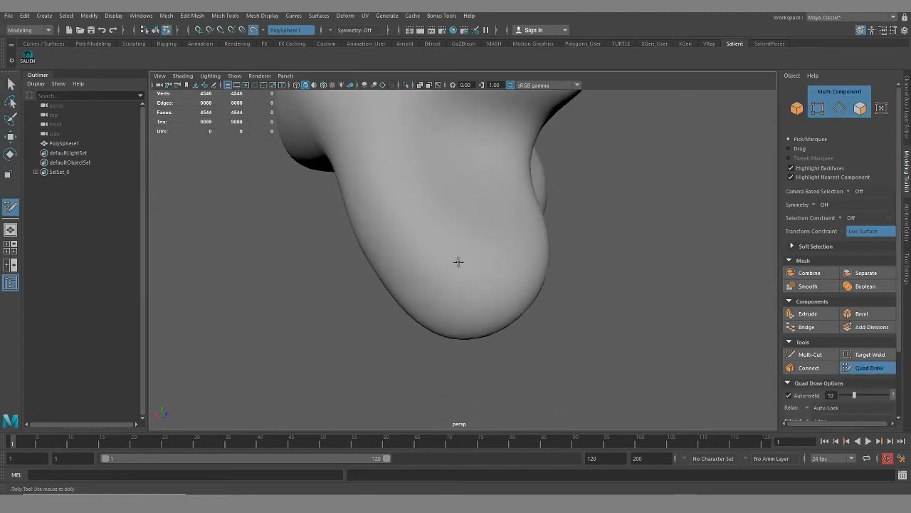
left_click(416, 218)
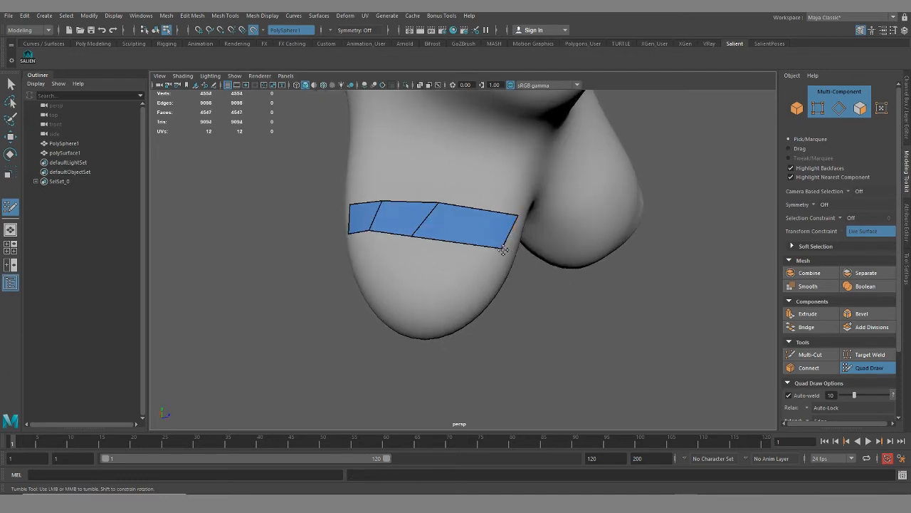
Step: Extend the quad band around the lower lobe, reaching 4,582 vertices
left_click_drag(502, 249, 445, 262)
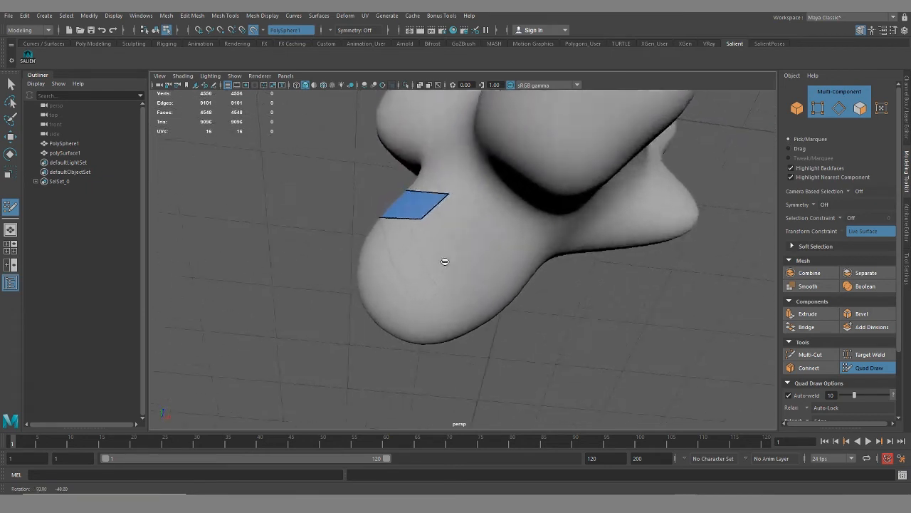
left_click_drag(444, 262, 502, 224)
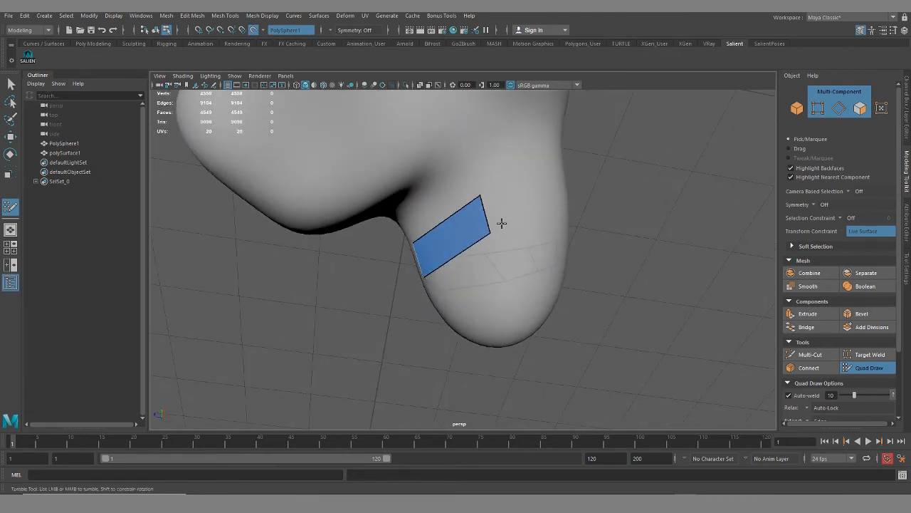
left_click(496, 265)
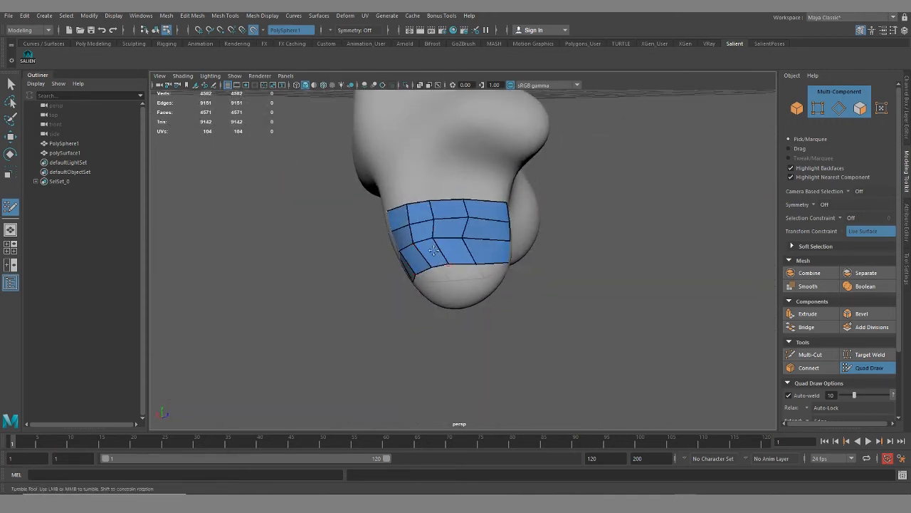
left_click_drag(455, 250, 477, 285)
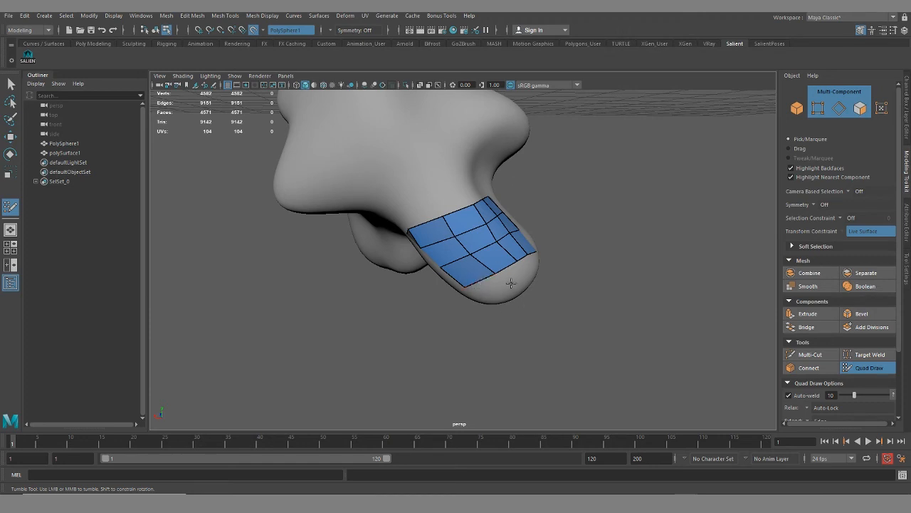
left_click_drag(510, 282, 492, 266)
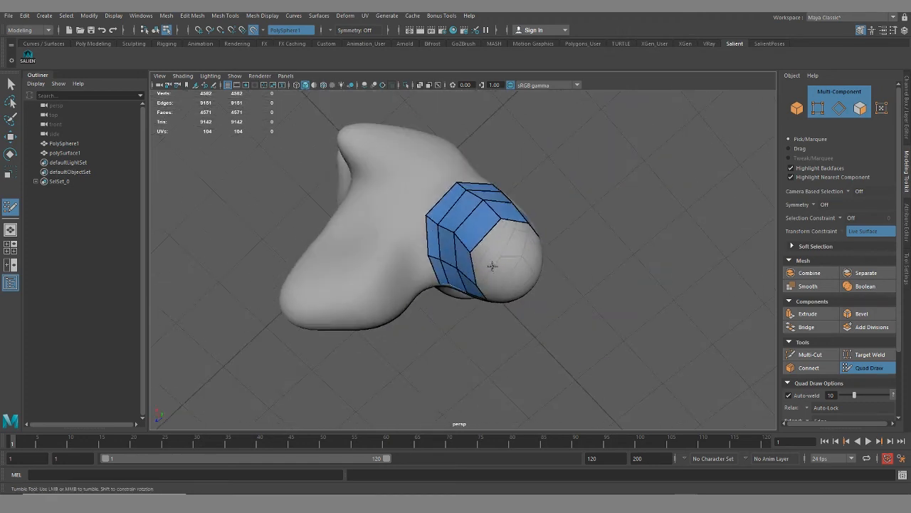
left_click_drag(492, 267, 513, 265)
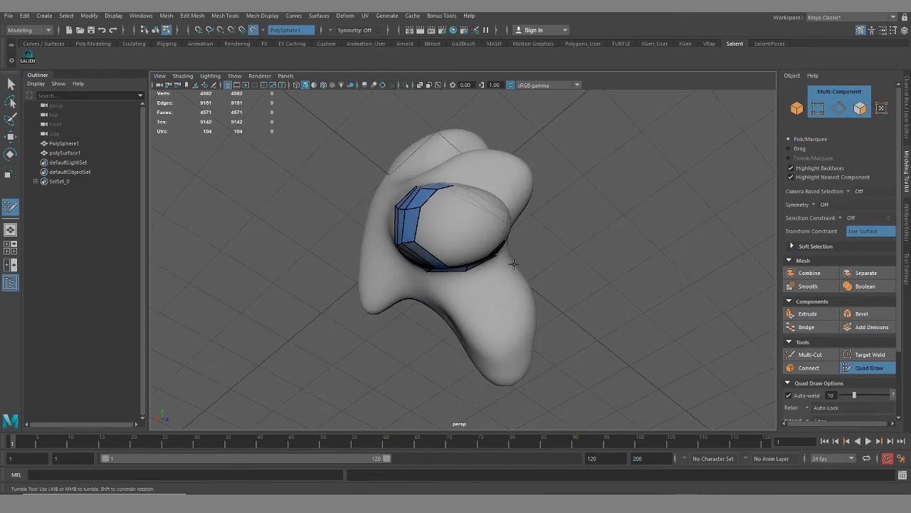
left_click_drag(512, 263, 459, 267)
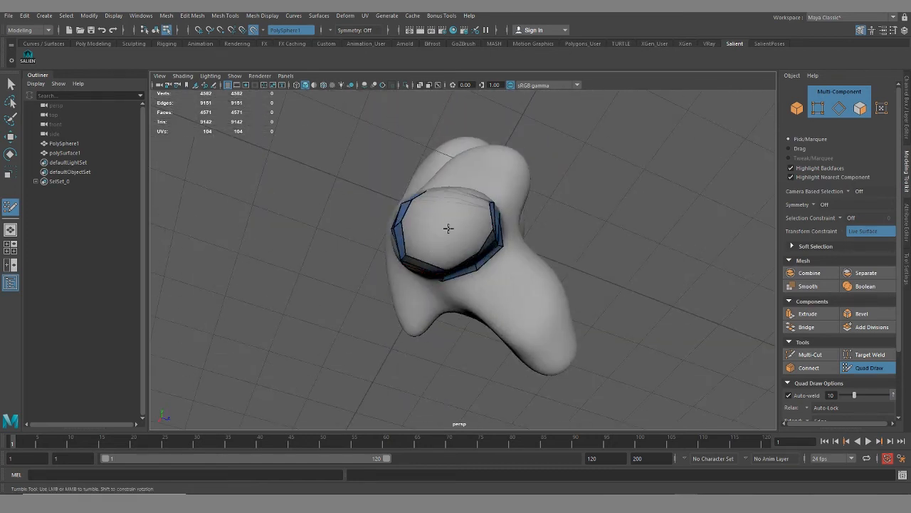
left_click_drag(448, 228, 484, 269)
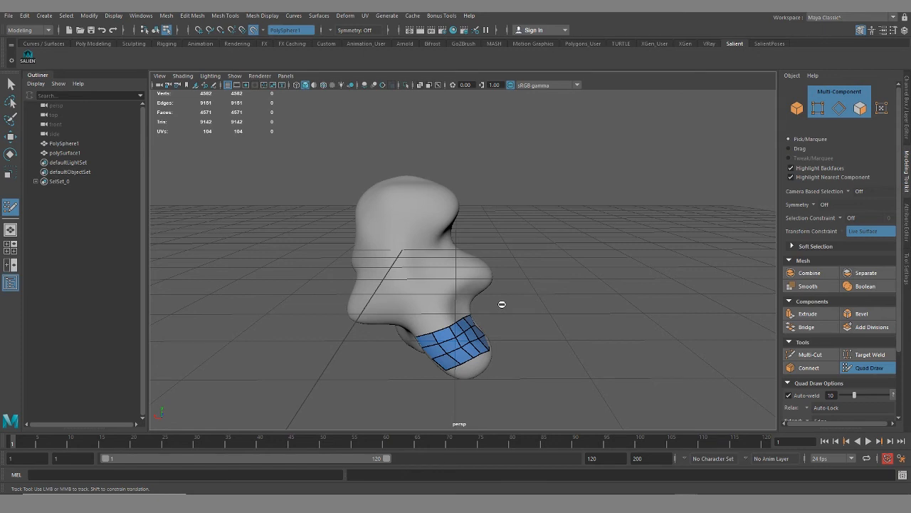
left_click_drag(502, 305, 378, 333)
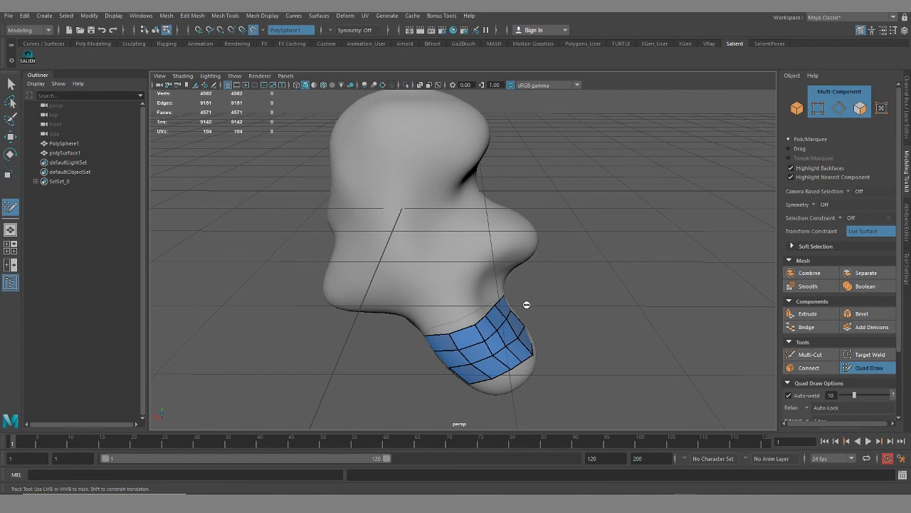
mouse_move(596, 314)
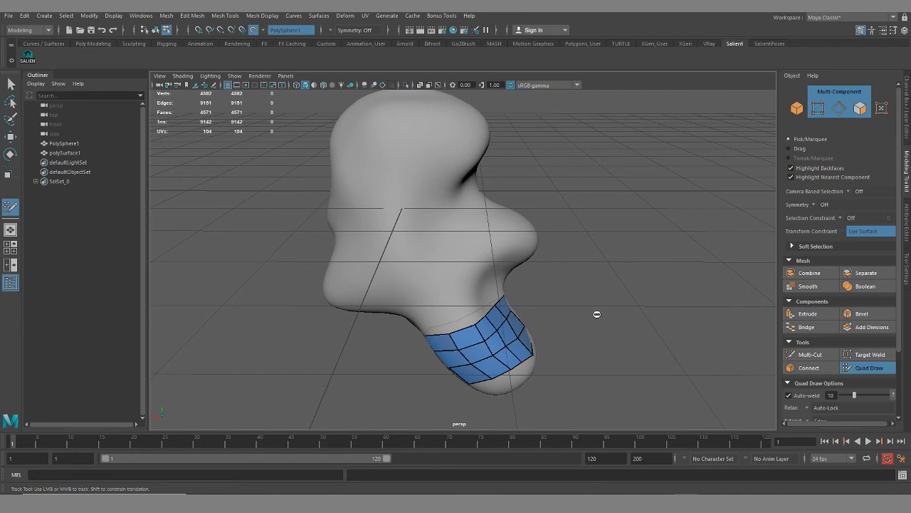